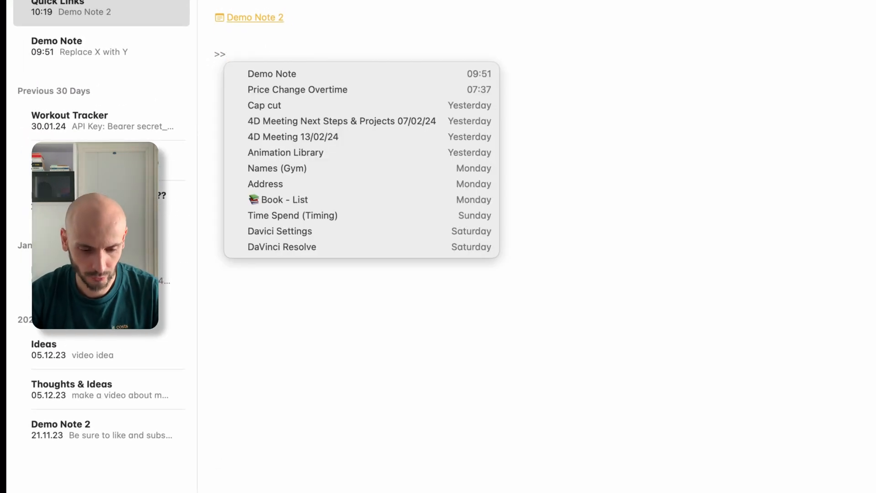
Insert a second >>demo link to Demo Note 2, verify it opens, then return to Quick Links
text(demo)
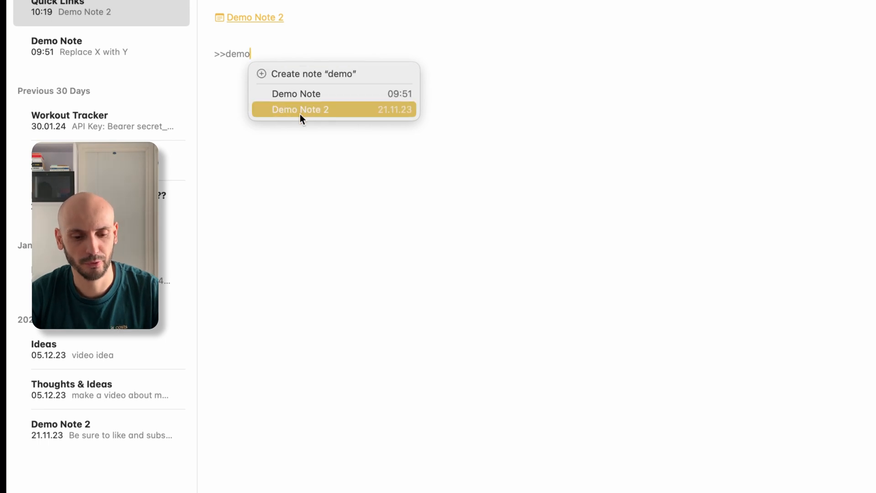
click(300, 109)
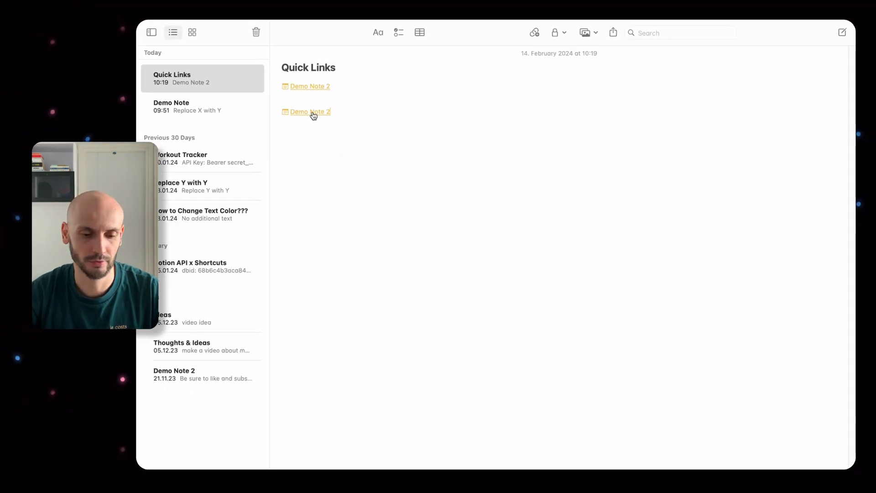
click(310, 111)
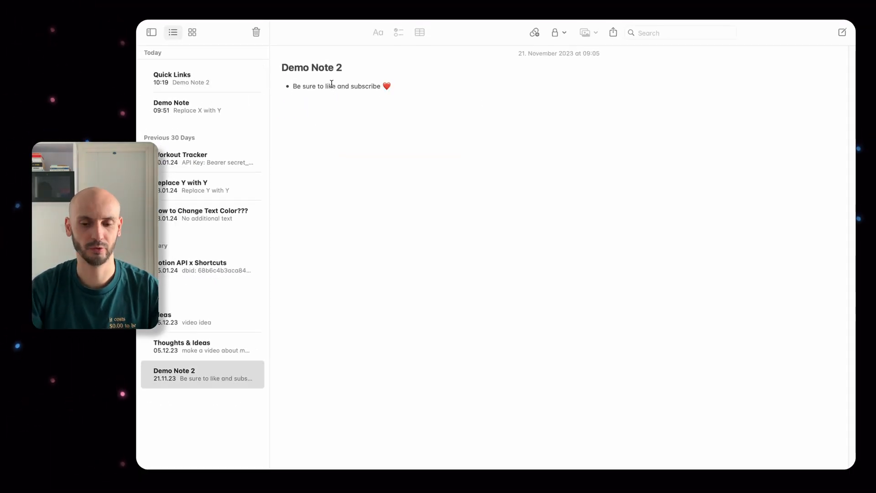
mouse_move(212, 158)
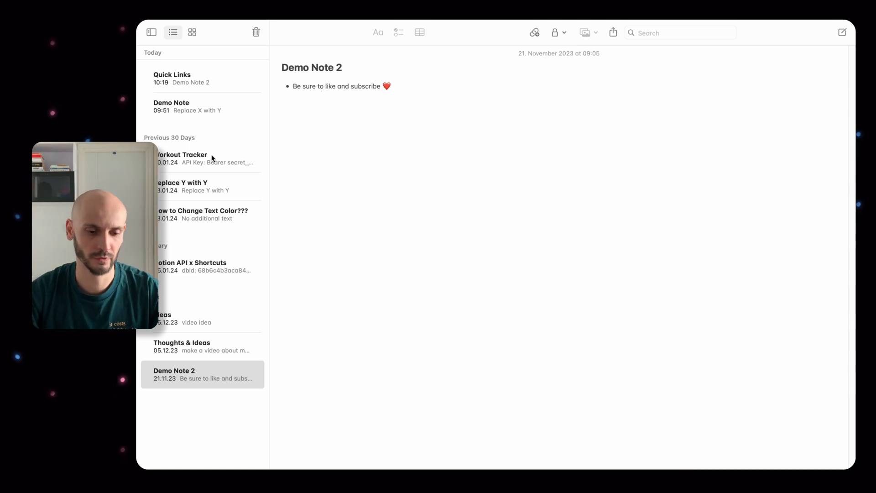
click(203, 78)
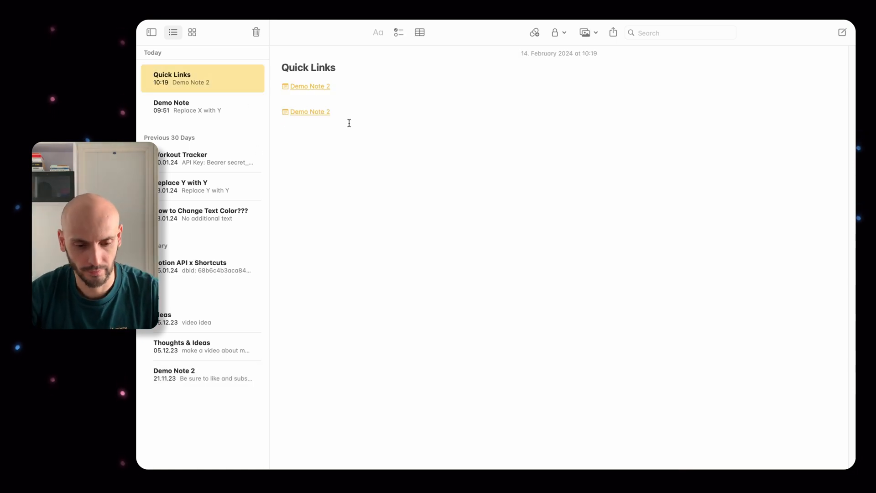
Add a 'Vision Pro' link to Apple's Vision Pro web page, with a new line below
key(cmd+k)
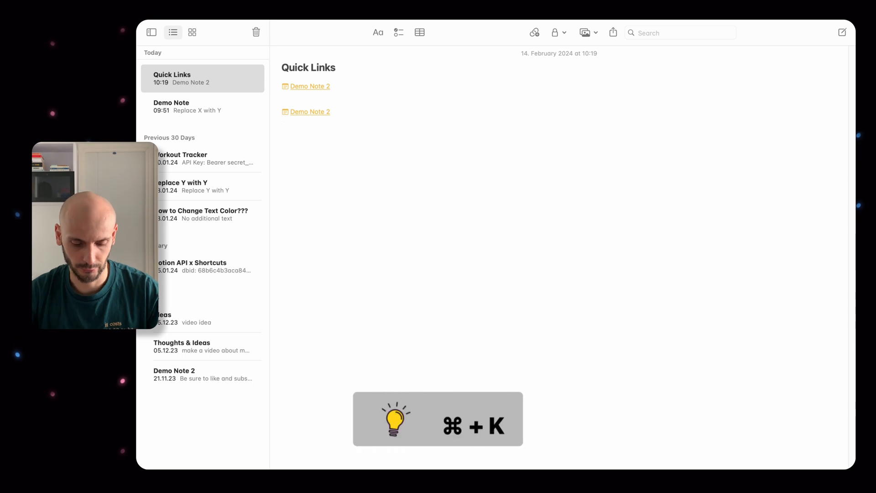
key(cmd+k)
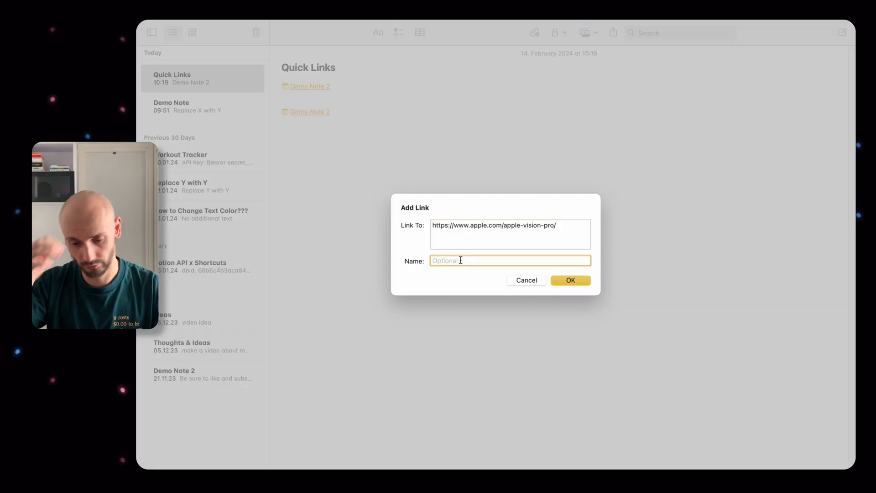
text(V)
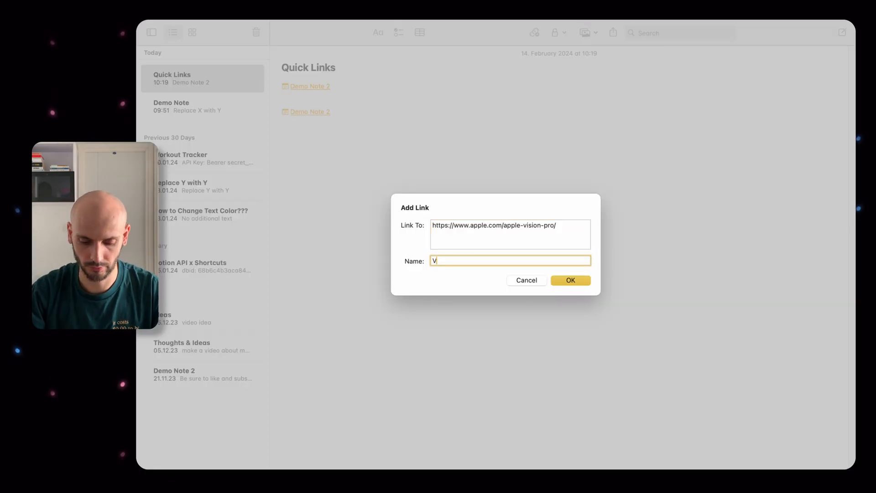
click(570, 280)
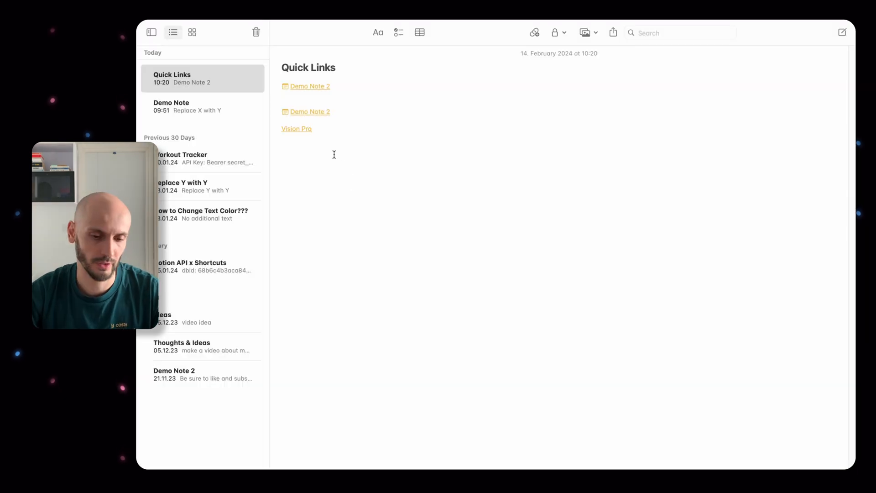
click(297, 129)
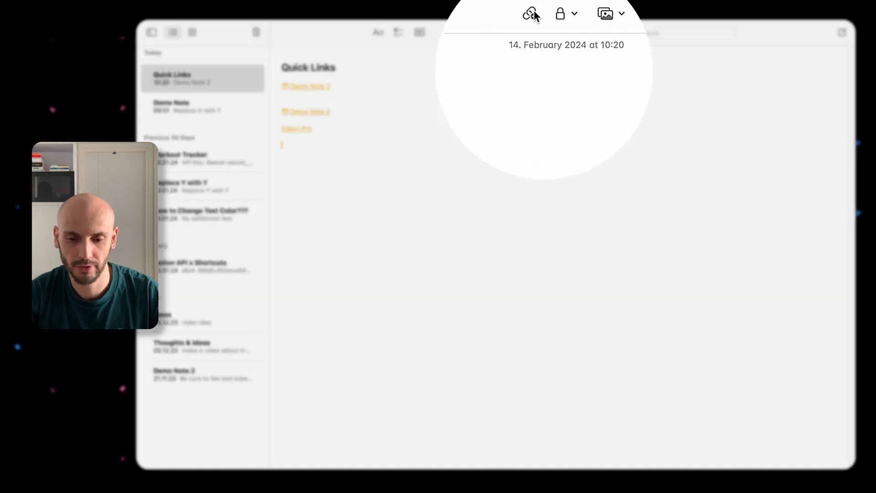
mouse_move(529, 13)
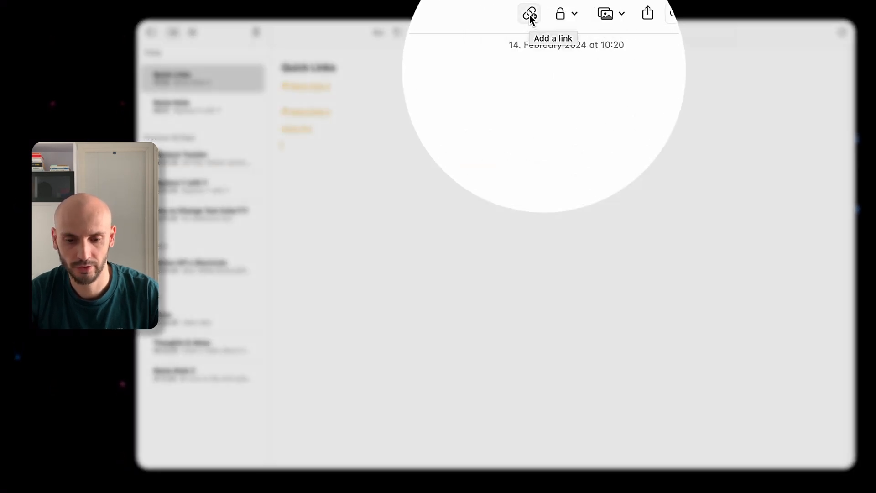
click(530, 13)
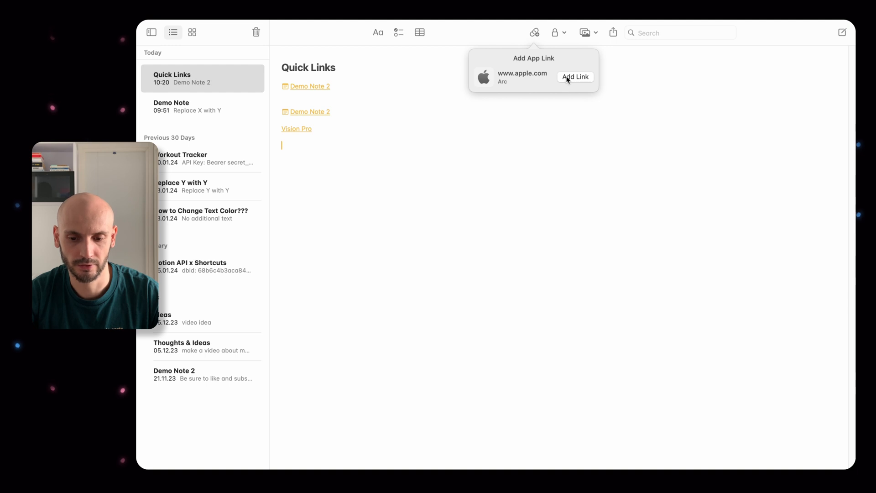
click(575, 76)
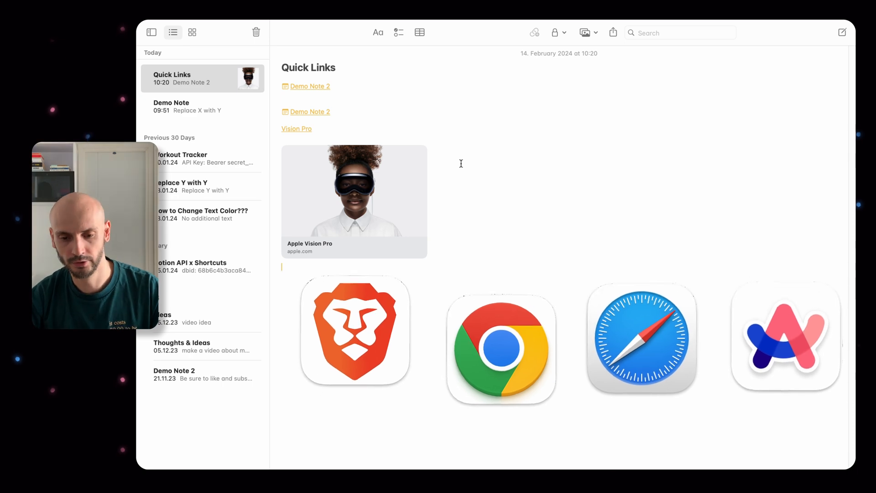
Switch to Arc showing the 'A Guided Tour of Apple Vision Pro' YouTube video
click(297, 128)
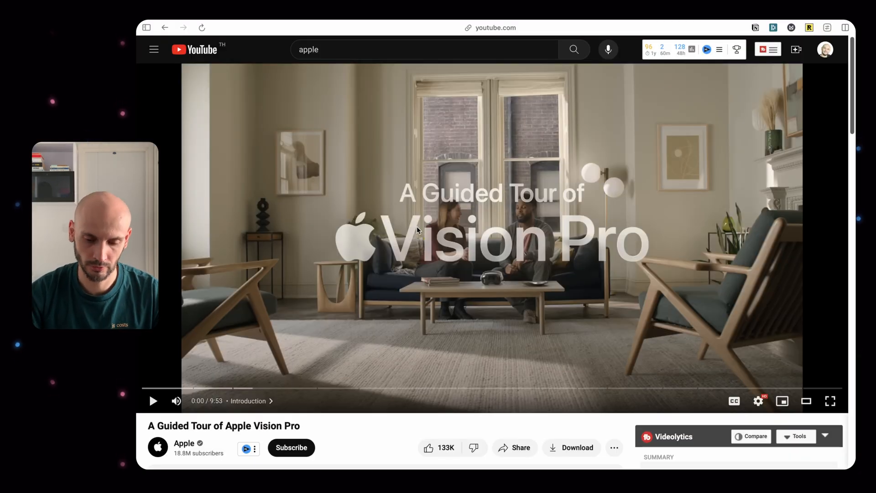
mouse_move(577, 217)
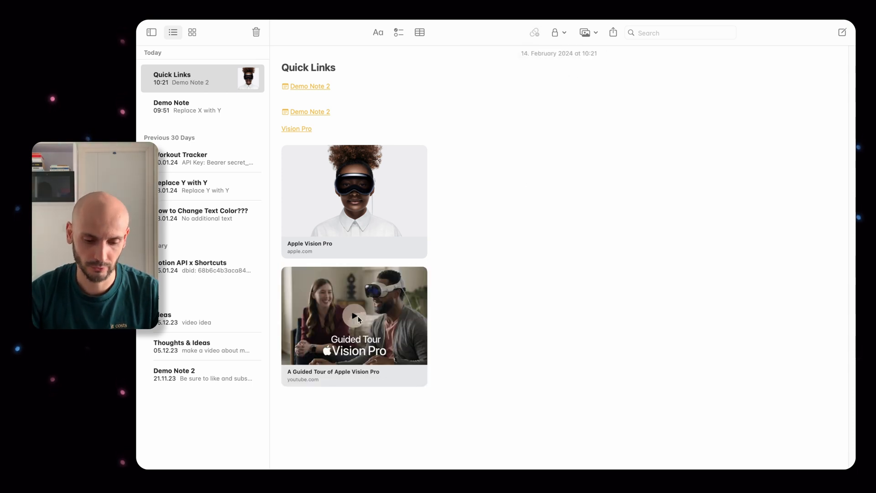
Load the Guided Tour video as an embedded YouTube player in Quick Links
click(355, 316)
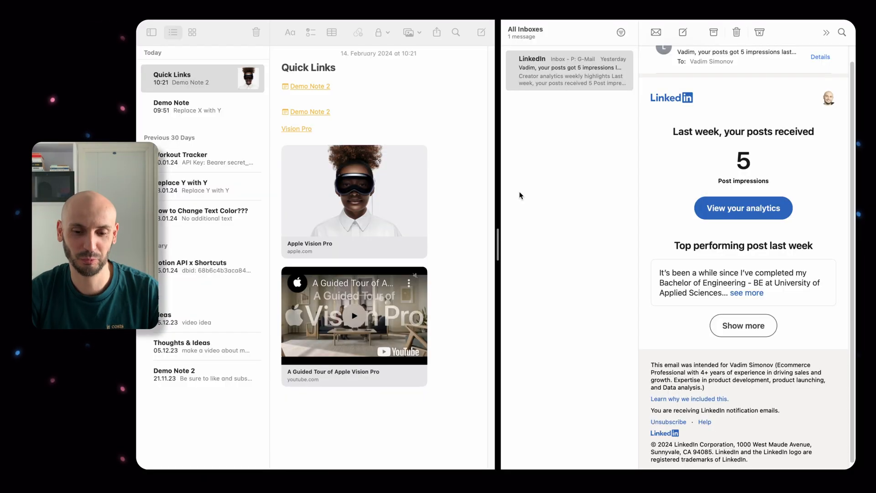
mouse_move(544, 155)
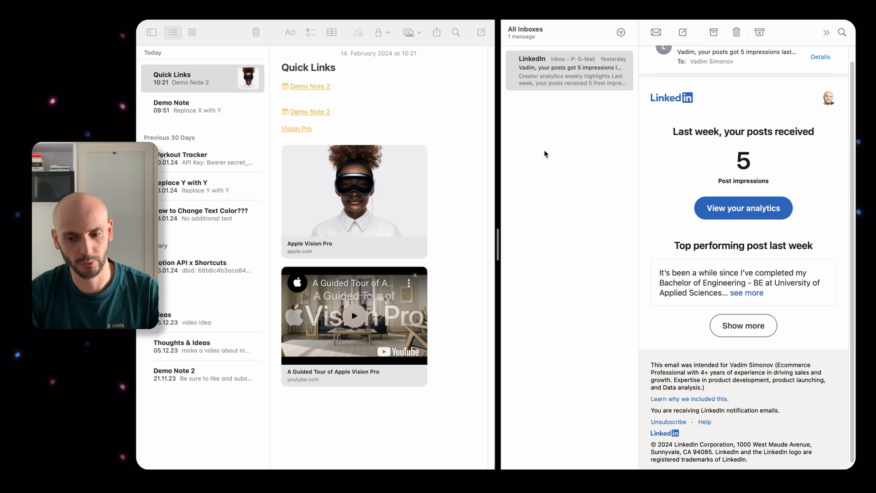
mouse_move(749, 186)
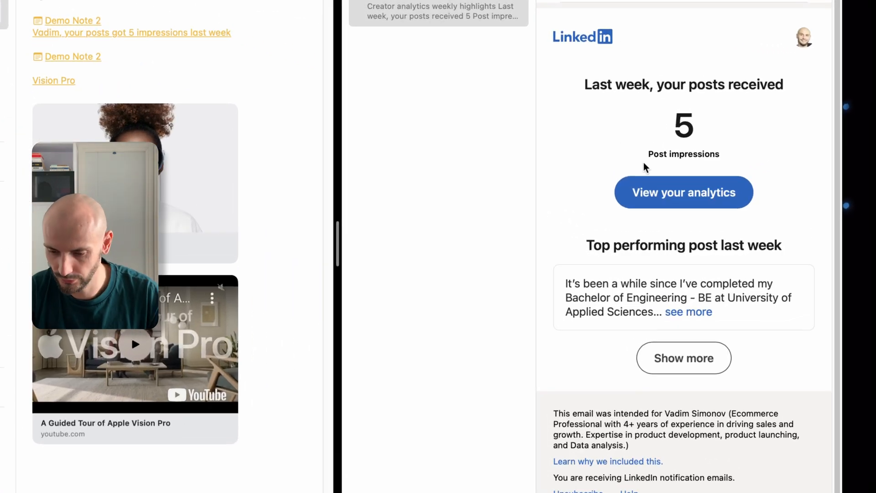
mouse_move(749, 155)
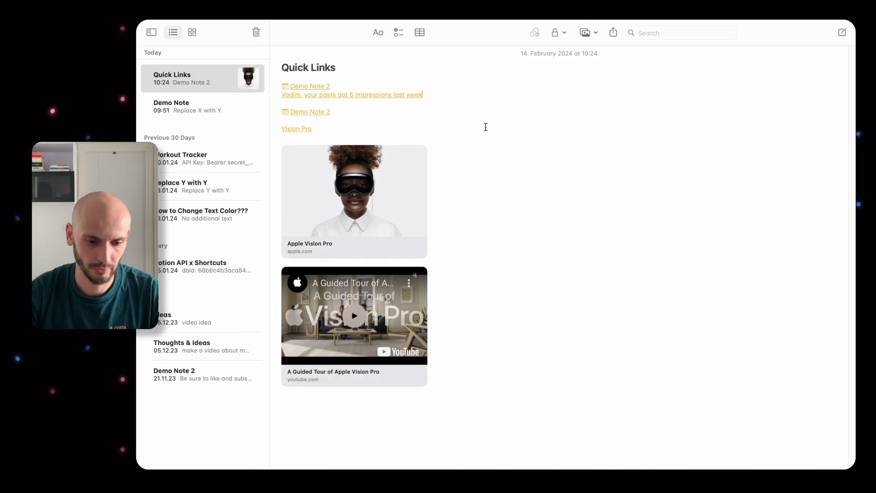
Open the LinkedIn impressions email in Mail and send Quick Links to Reminders
click(351, 94)
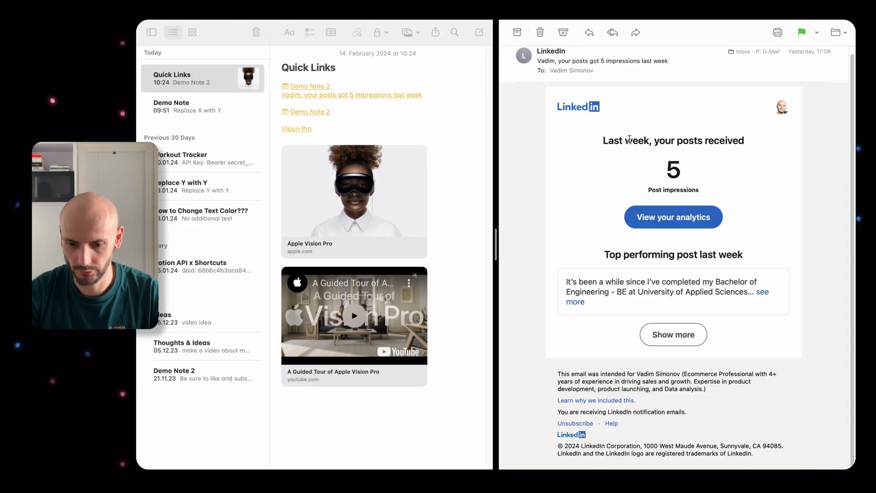
mouse_move(635, 325)
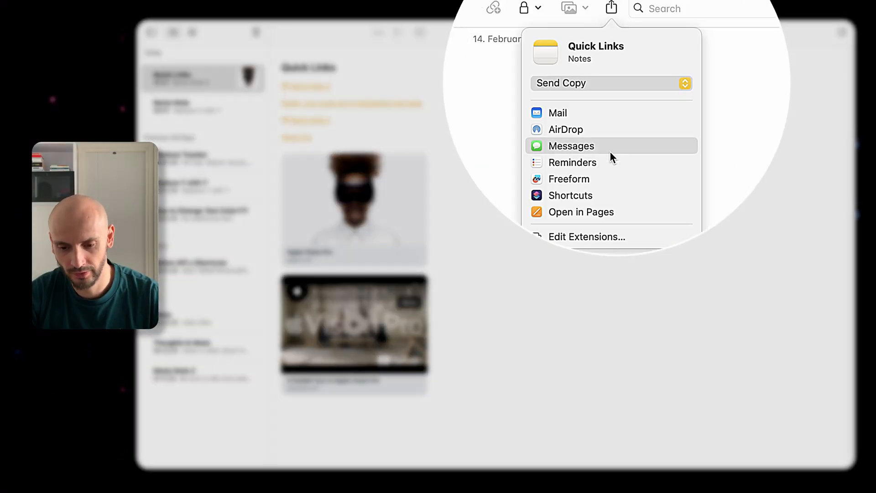
click(572, 162)
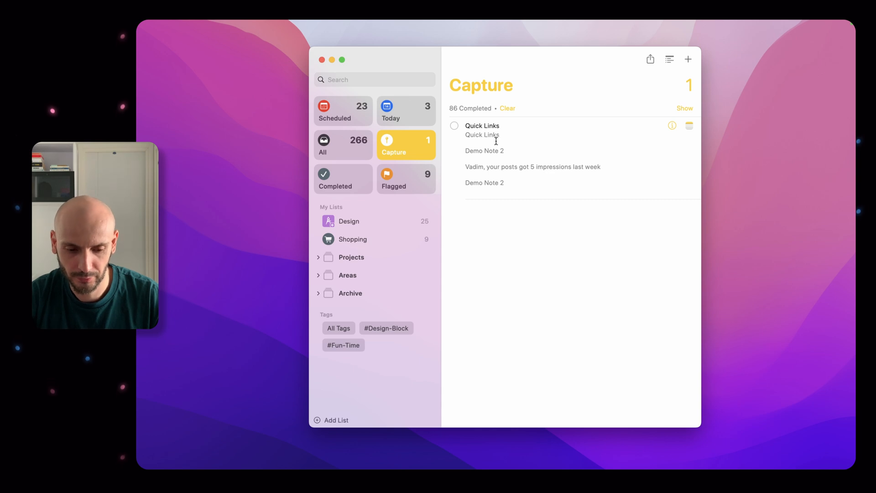
mouse_move(691, 130)
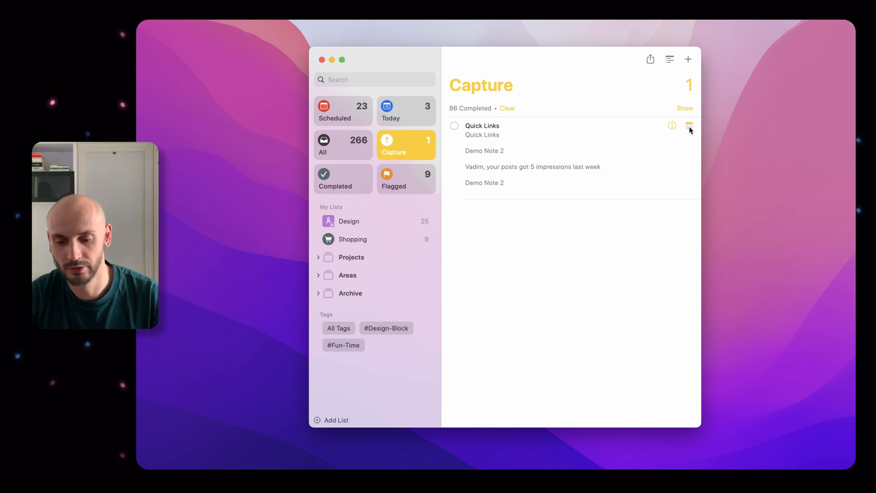
mouse_move(485, 135)
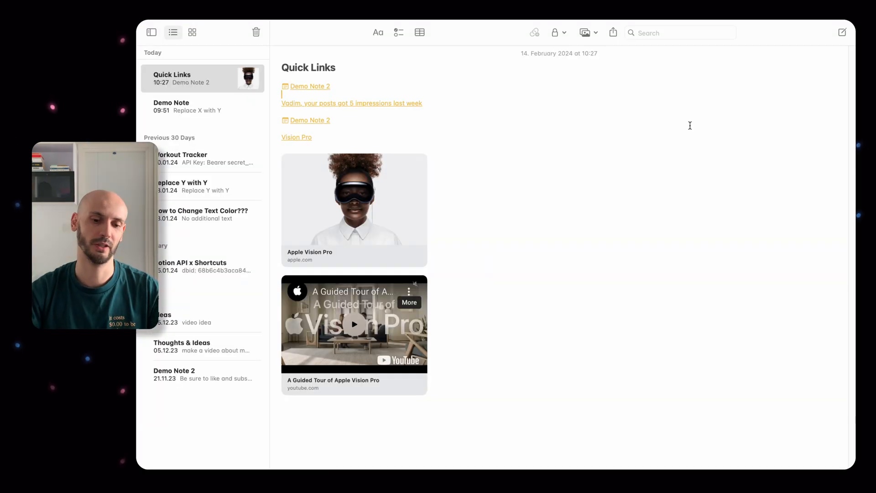
mouse_move(481, 177)
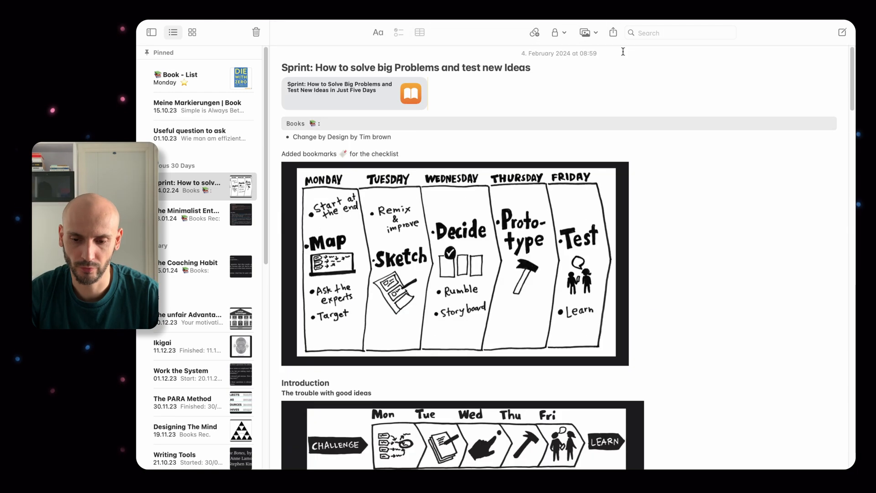
Show the send-copy destinations for the Sprint note
click(613, 32)
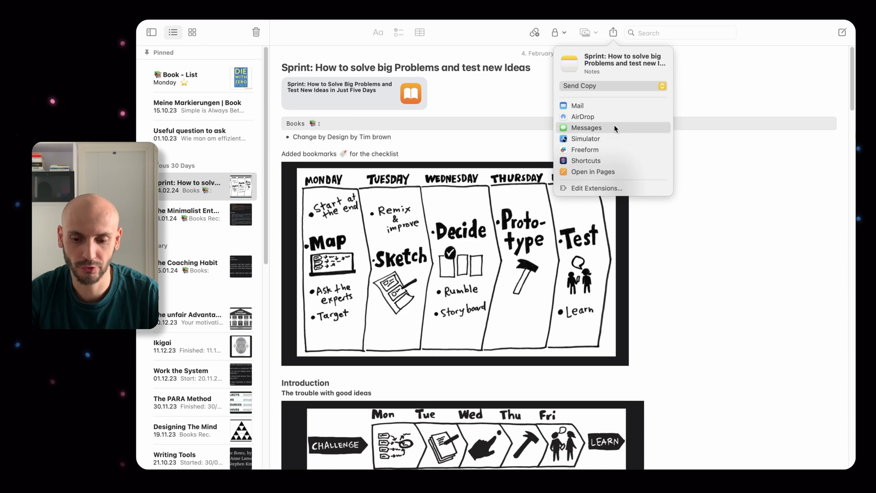
mouse_move(617, 116)
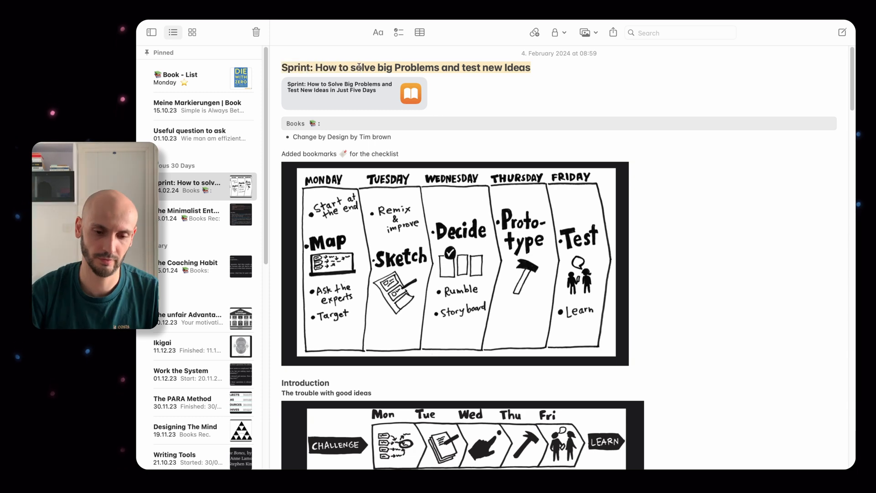
Send the Sprint note to Reminders' Capture list, then select the Notes to Pages note
right_click(361, 67)
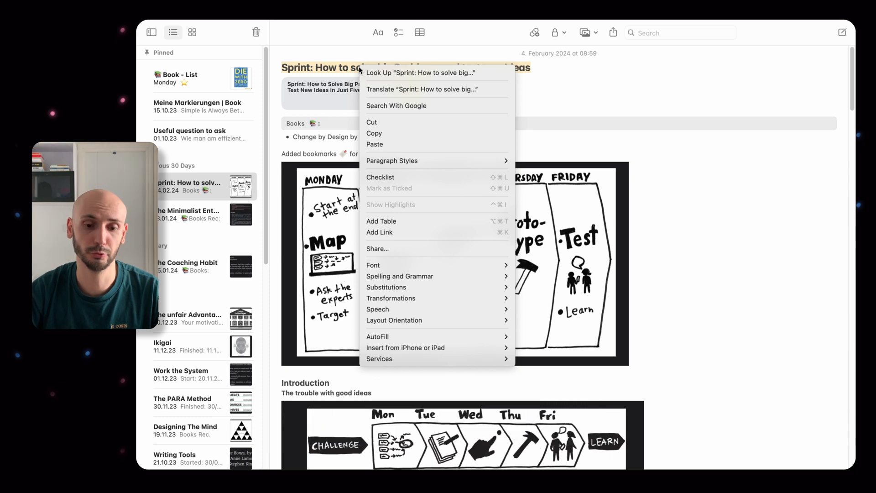
mouse_move(405, 249)
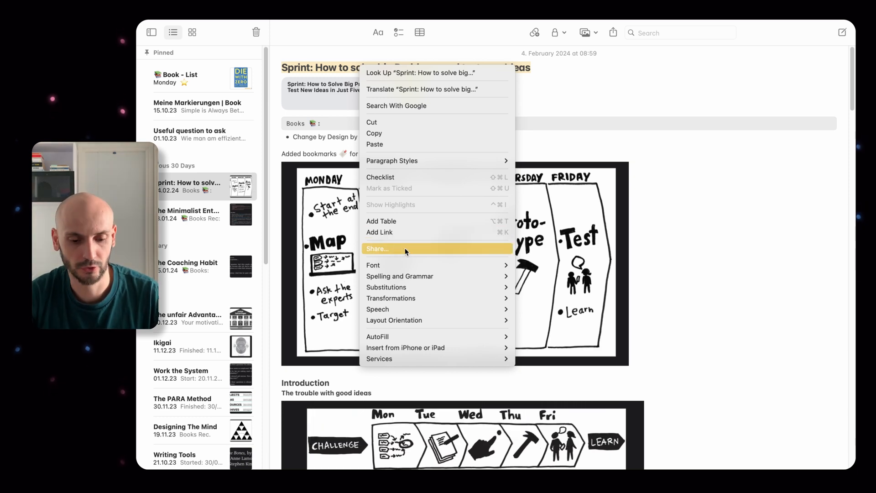
click(378, 248)
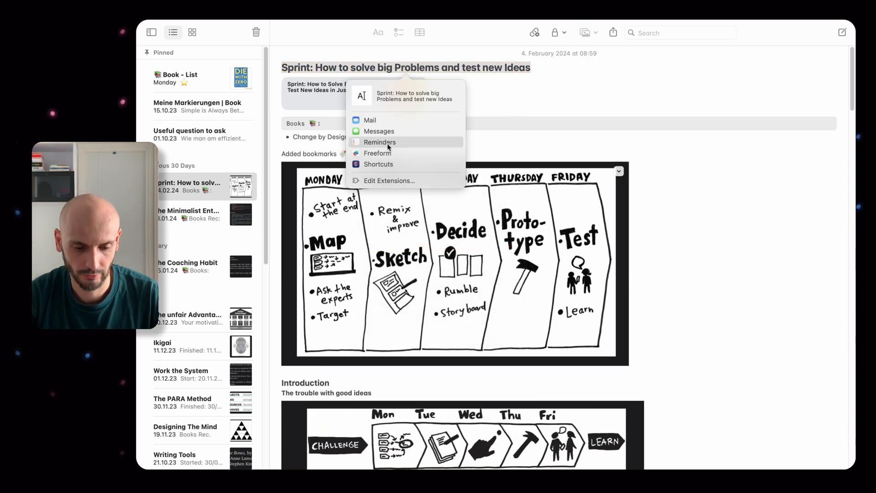
click(379, 142)
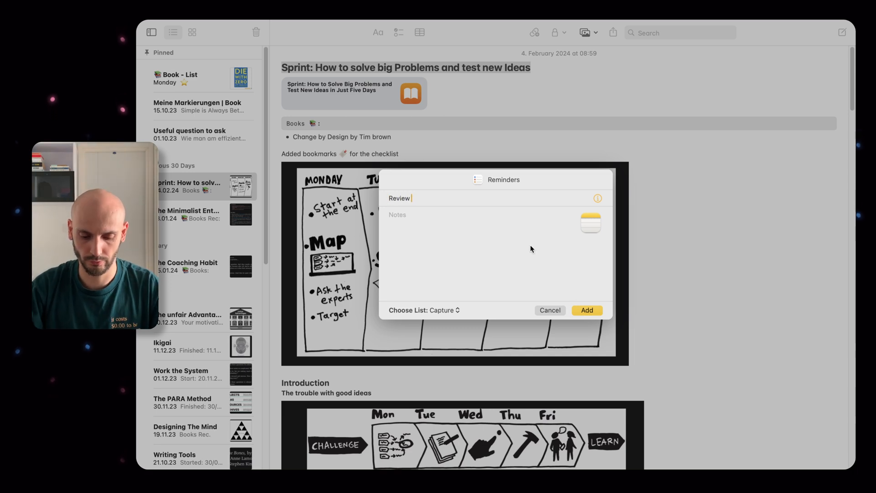
click(587, 310)
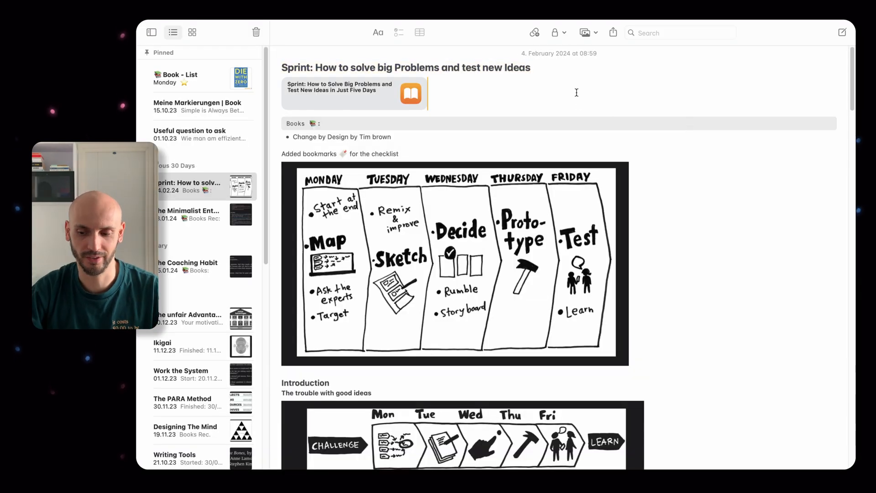
click(193, 186)
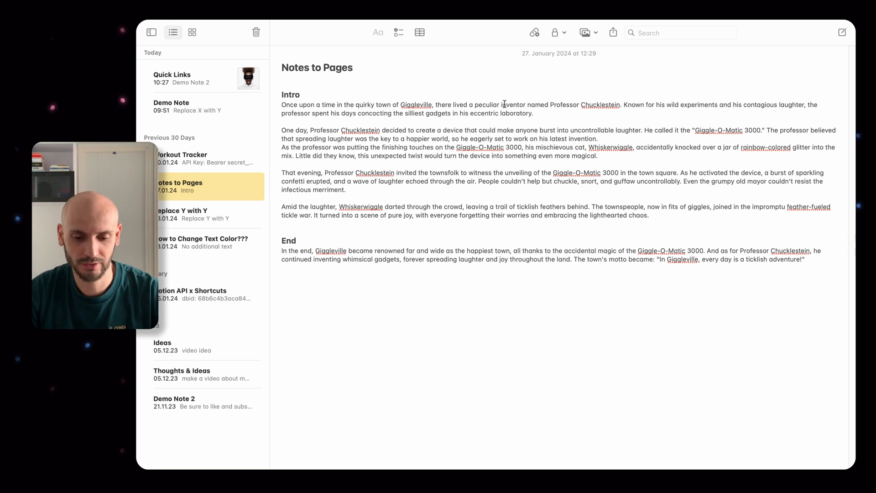
mouse_move(613, 32)
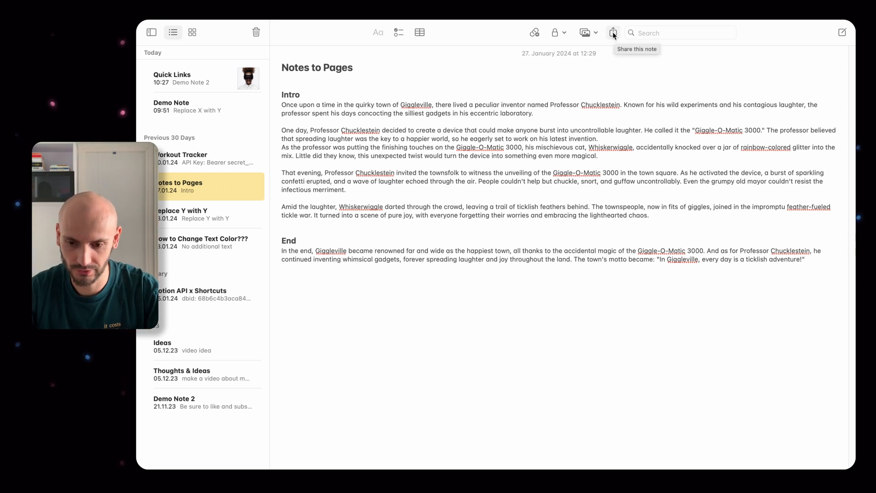
Show the Notes to Pages note's share destinations, including Open in Pages
click(613, 32)
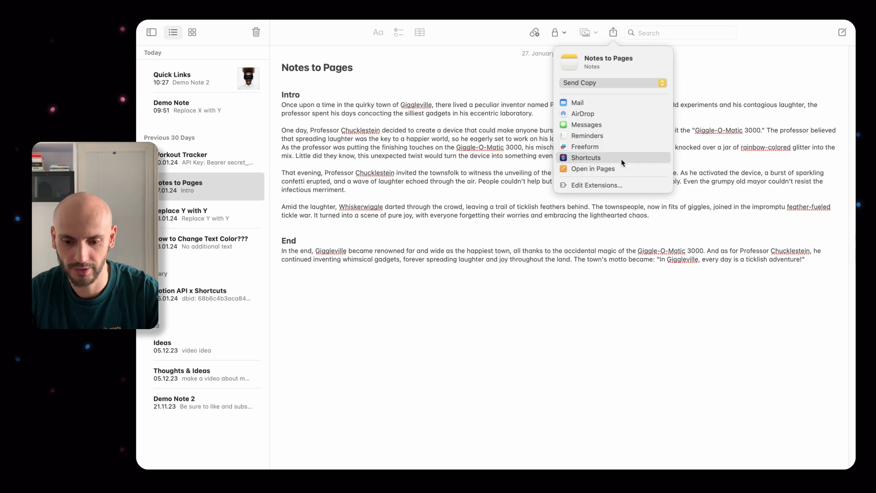
mouse_move(594, 169)
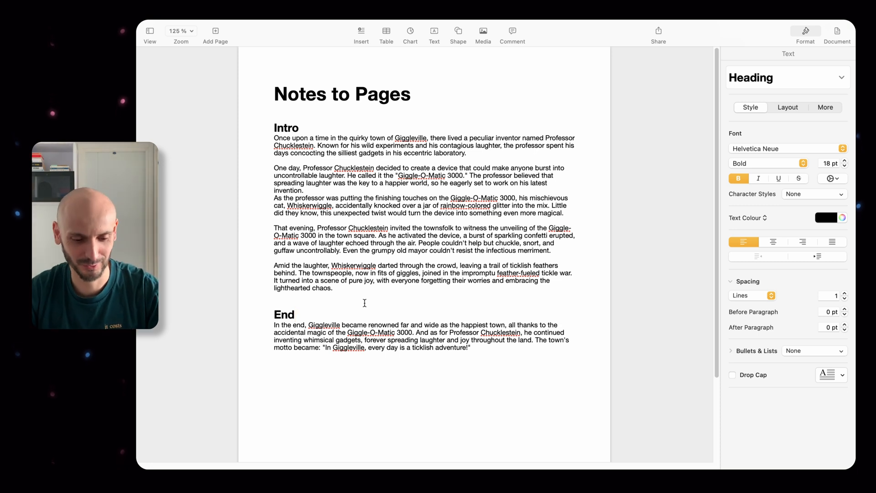
Open the Notes to Pages note in Pages as a formatted document
click(295, 314)
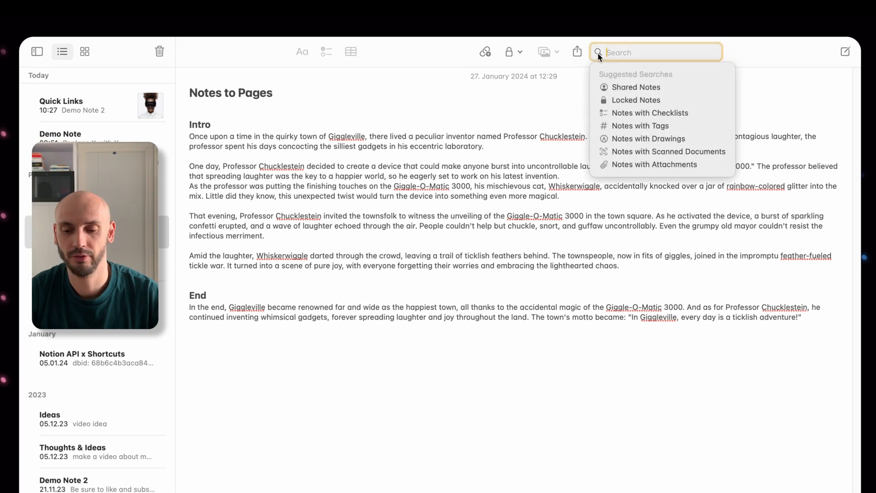
mouse_move(635, 87)
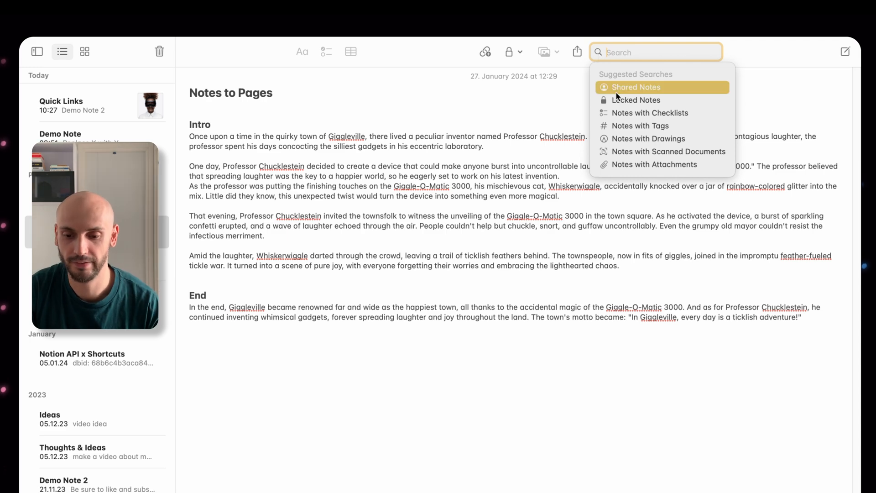
mouse_move(629, 139)
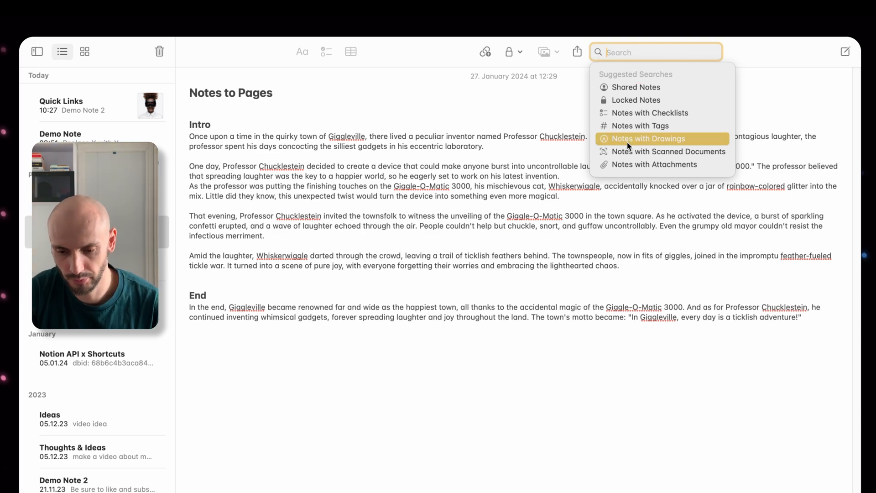
Filter the search results to Notes with Drawings from Suggested Searches
click(649, 138)
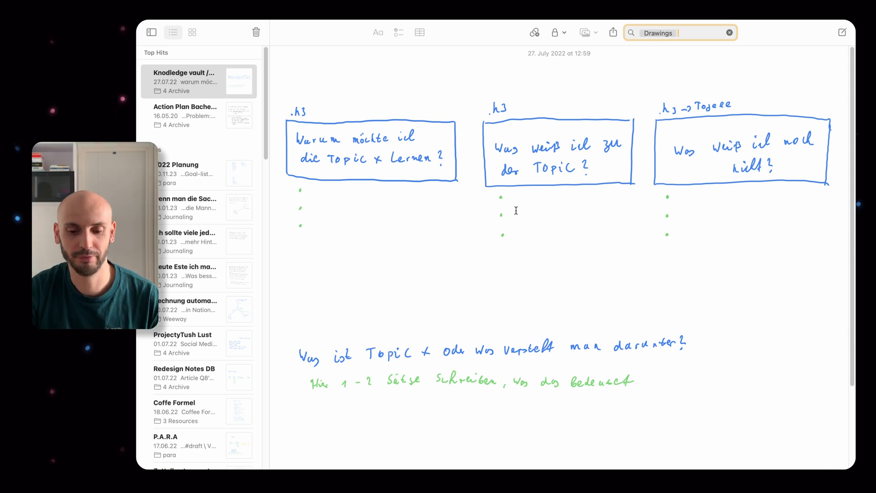
mouse_move(410, 211)
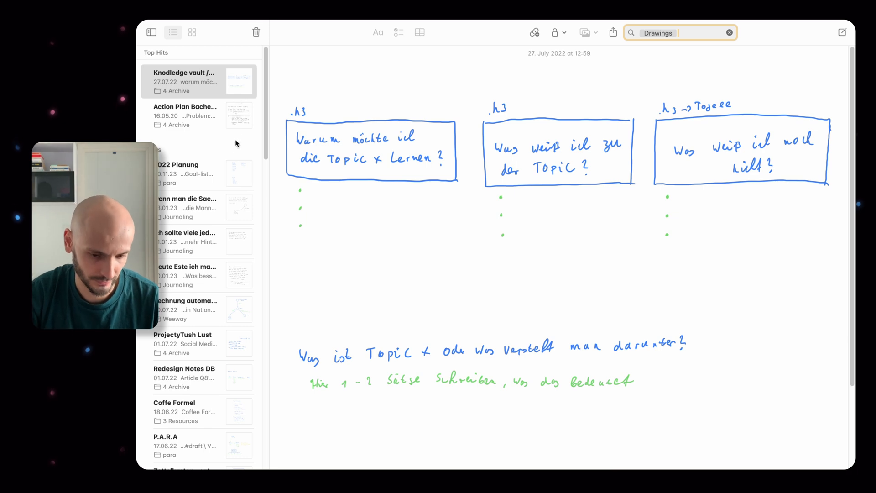
mouse_move(238, 165)
text(Here's is you new habit)
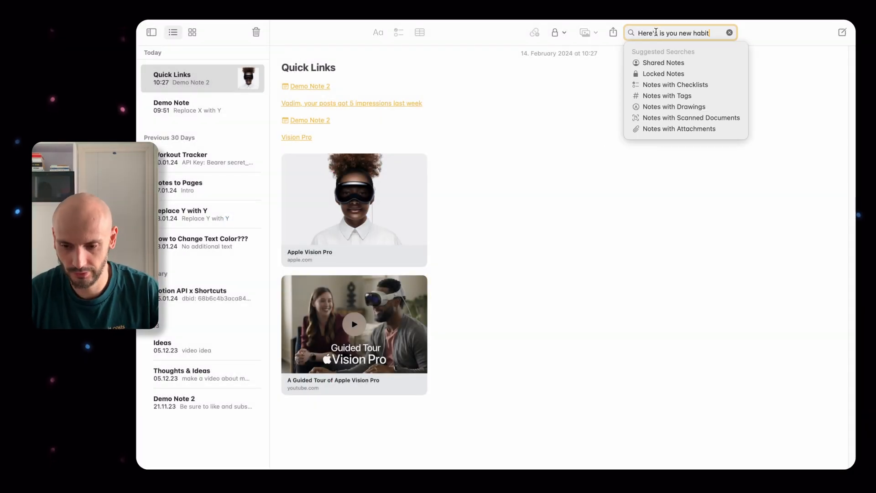
Search for 'Here's Your New Habit' and view the match inside the image attachment
key(Return)
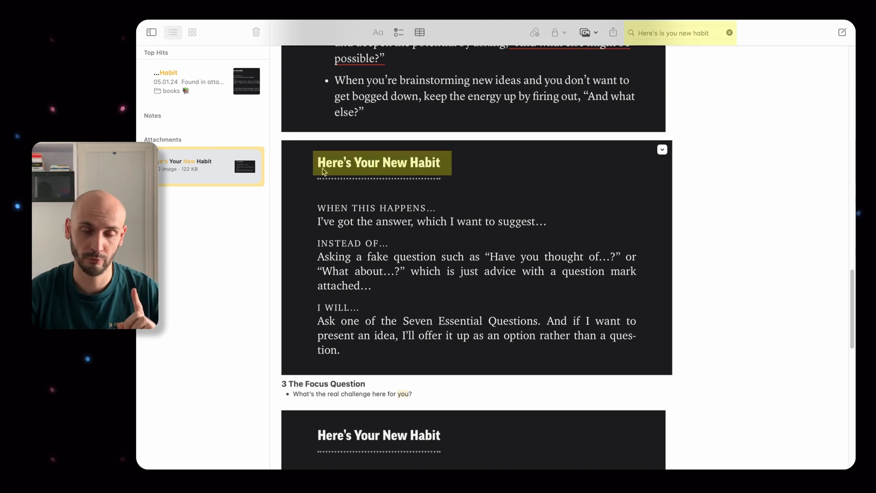
click(730, 33)
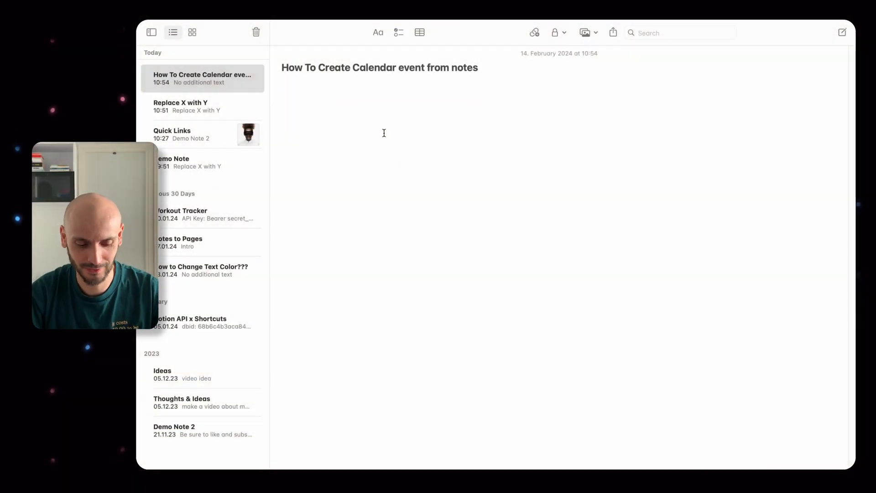
Type 14.02.24 and draft a 'Review Notes from meeting' calendar event from that date
text(14.02)
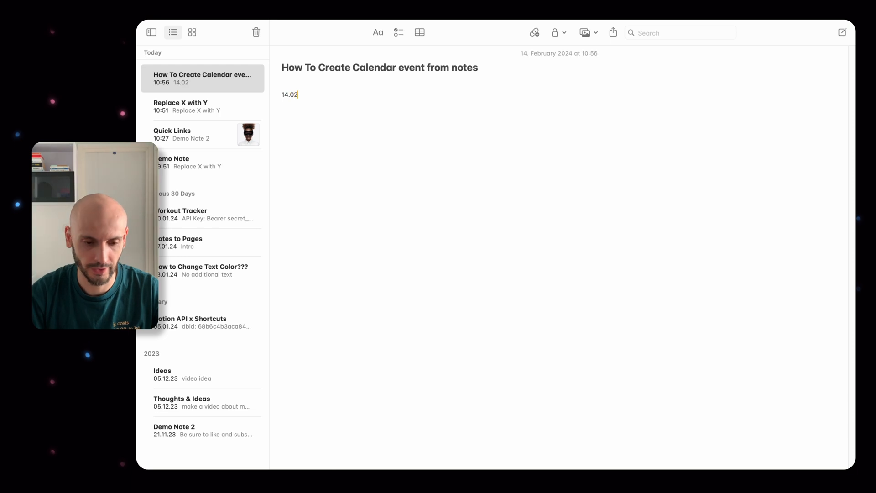
right_click(289, 94)
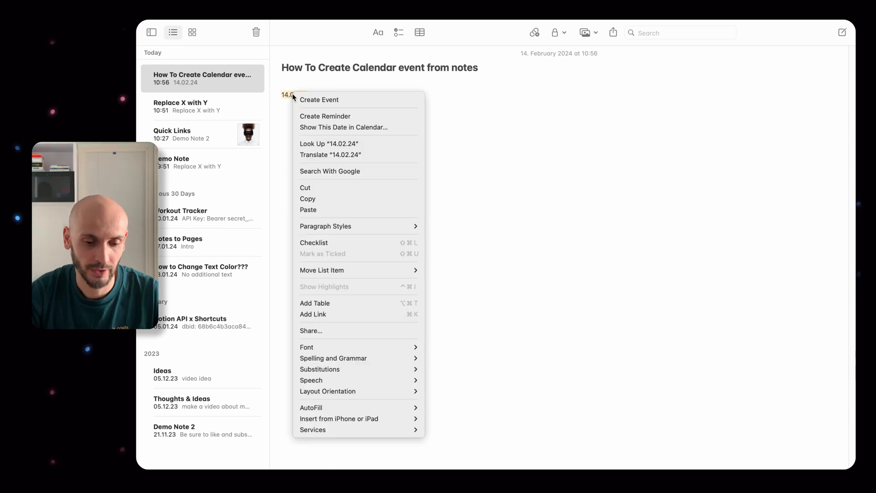
mouse_move(307, 97)
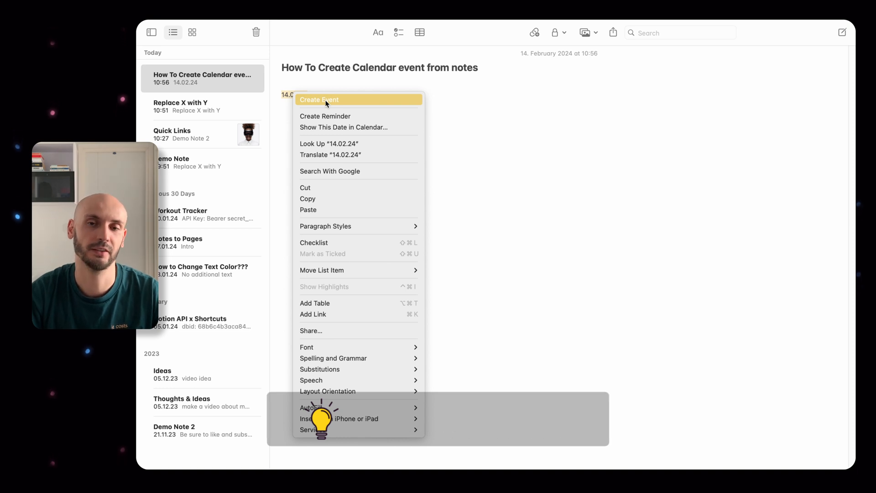
click(319, 99)
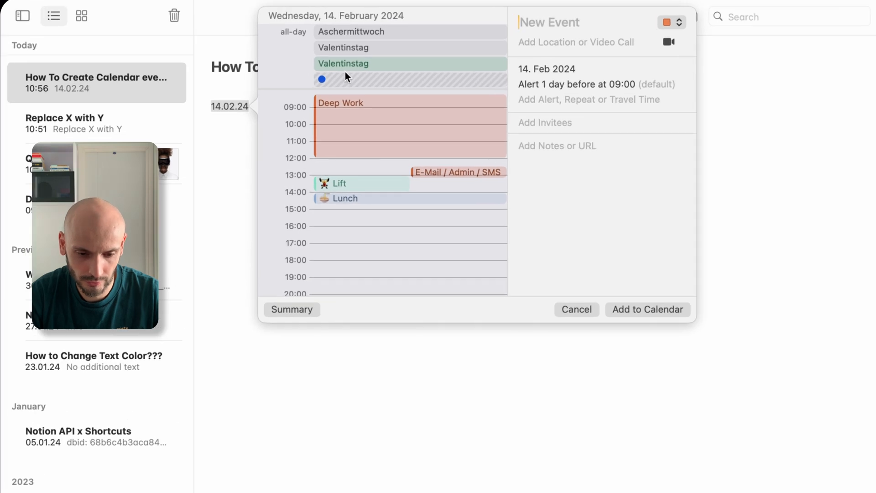
mouse_move(375, 71)
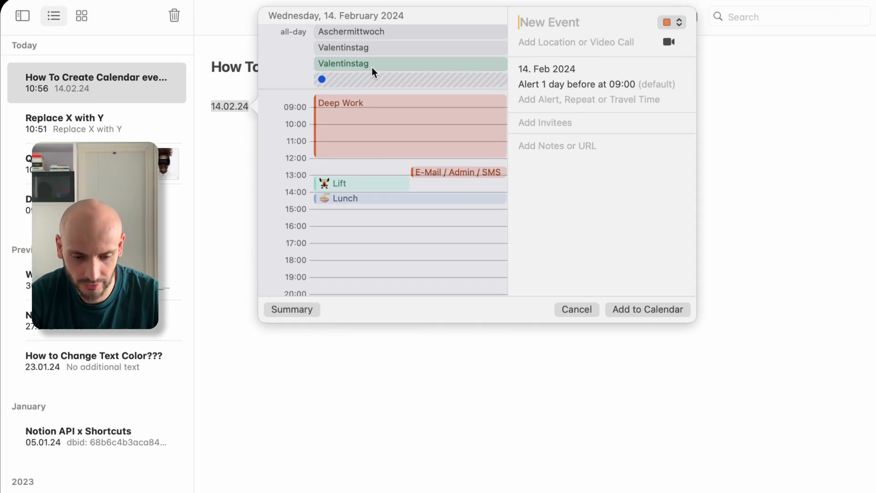
scroll(down, 3)
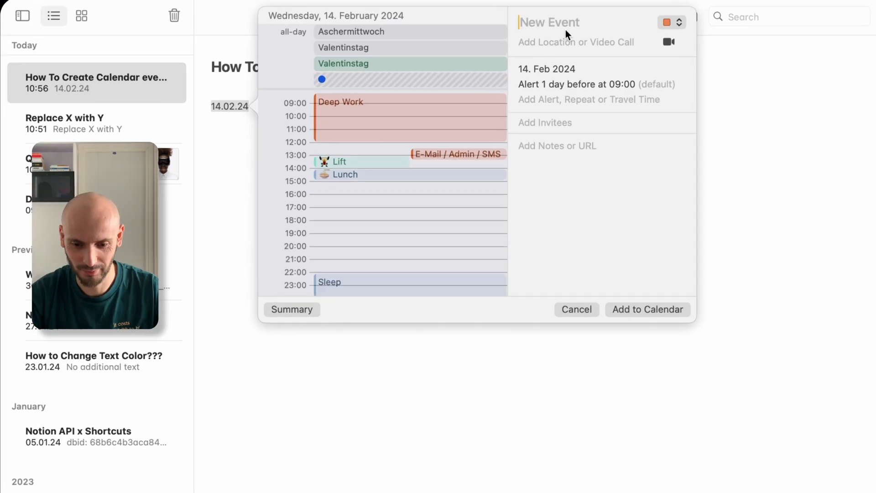
text(Review Notes from meeting)
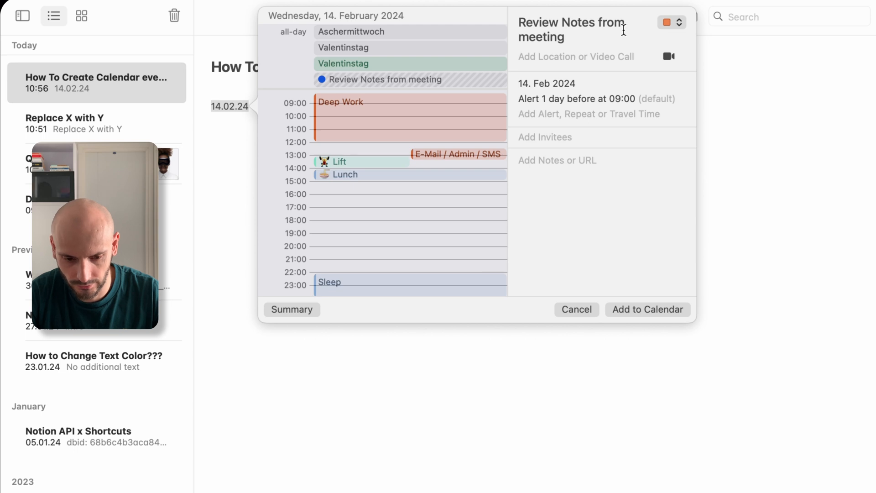
Add the 'Review Notes from meeting' event and view its all-day details with day-before alert
click(647, 310)
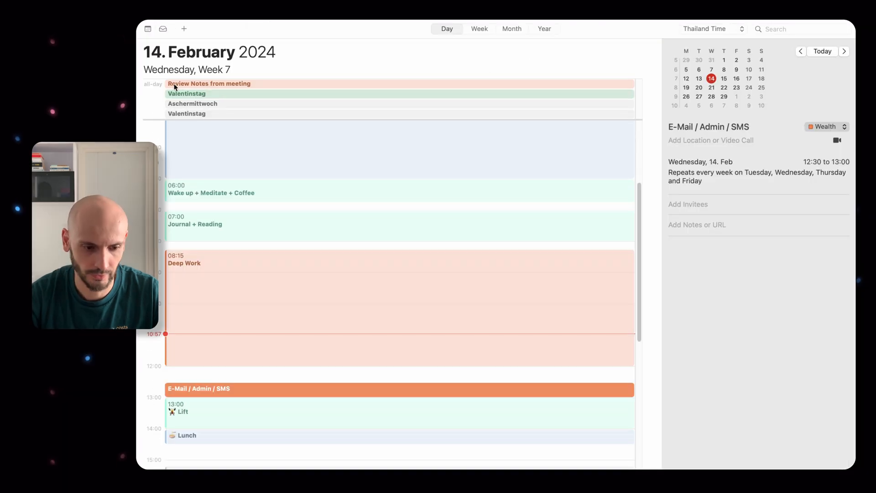
click(209, 84)
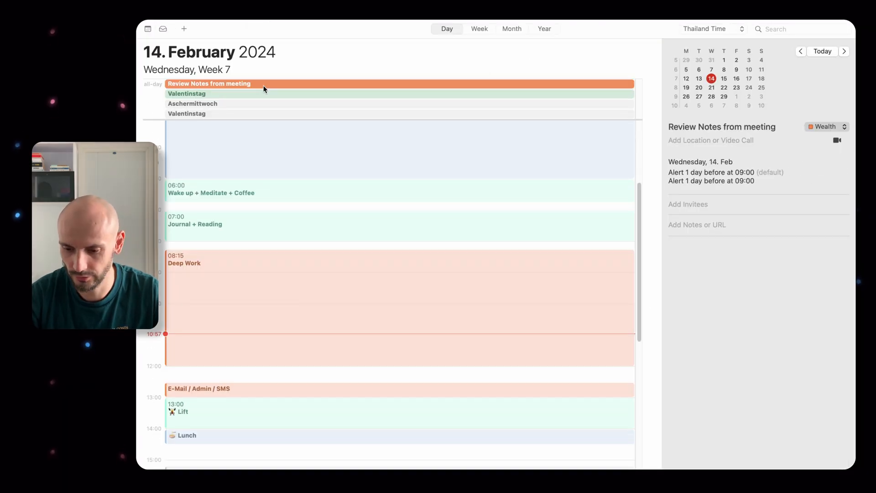
mouse_move(304, 85)
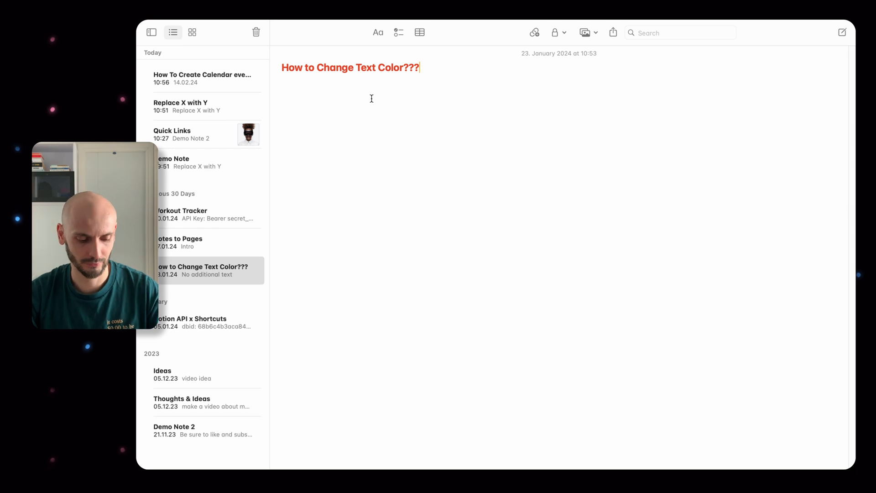
Colour the 'How to Change Text Color???' title with the Ice pencil colour
key(shift+cmd+c)
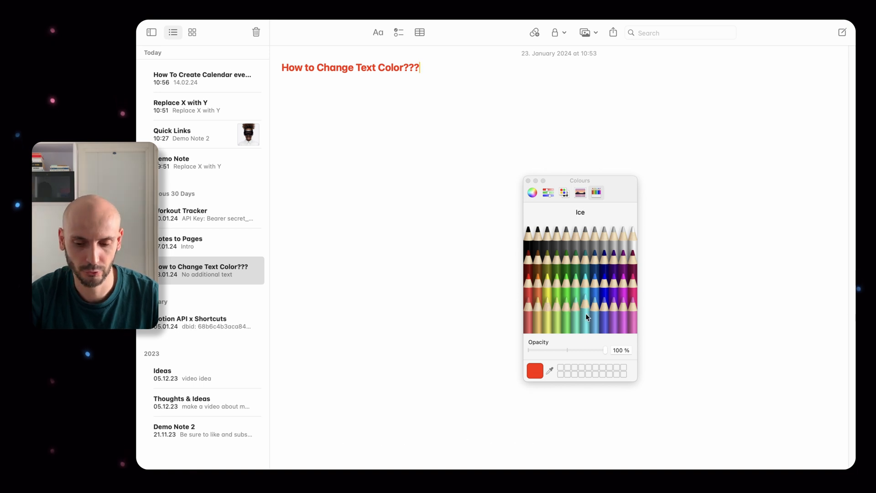
click(585, 302)
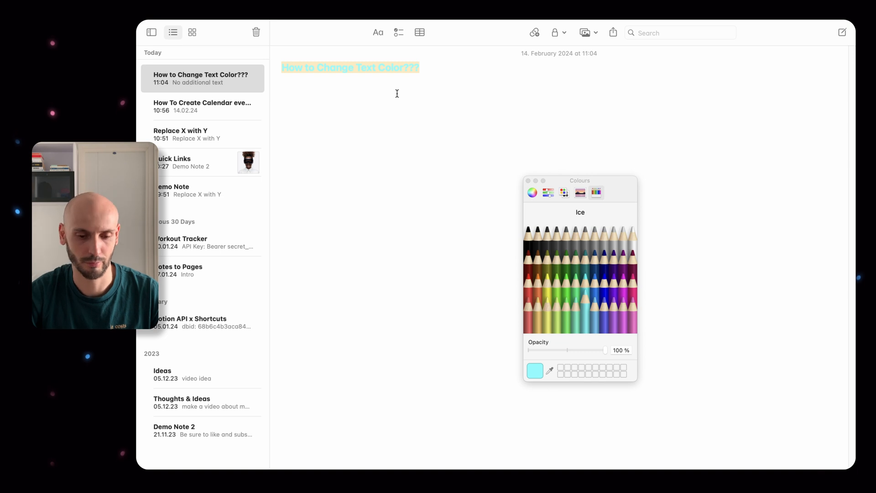
click(203, 134)
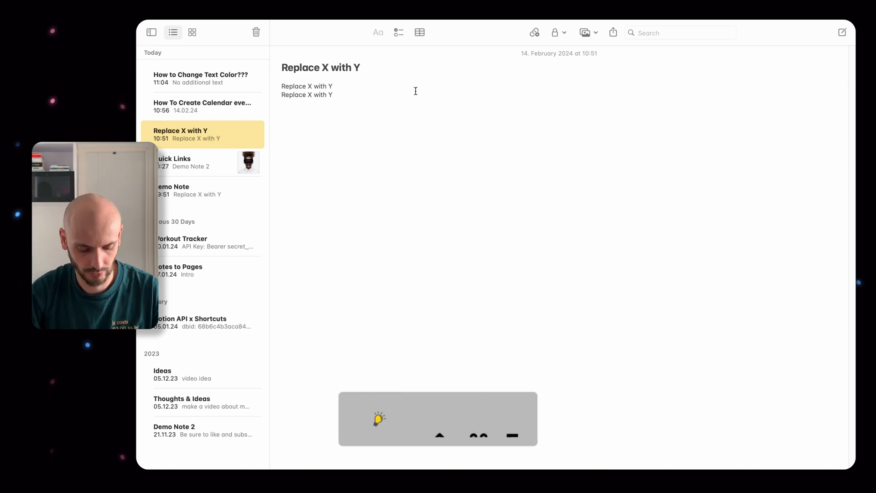
Replace all X with Y in the 'Replace X with Y' note via Find and Replace
key(shift+cmd+f)
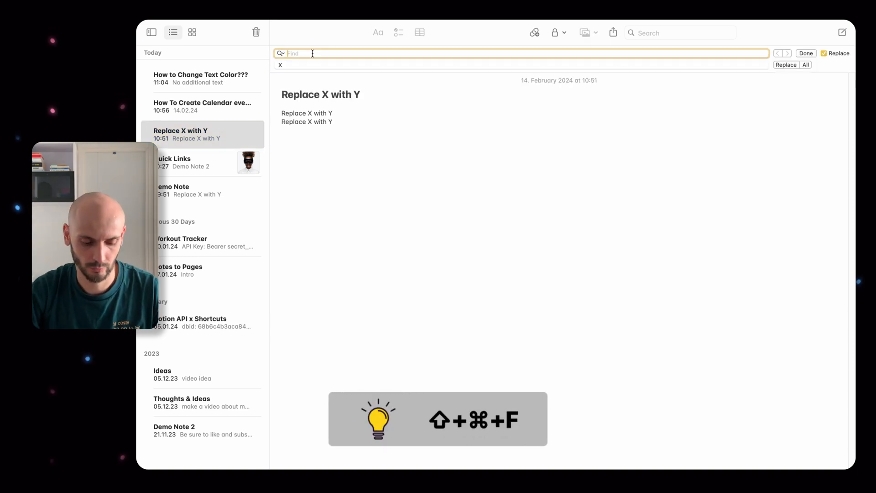
text(X)
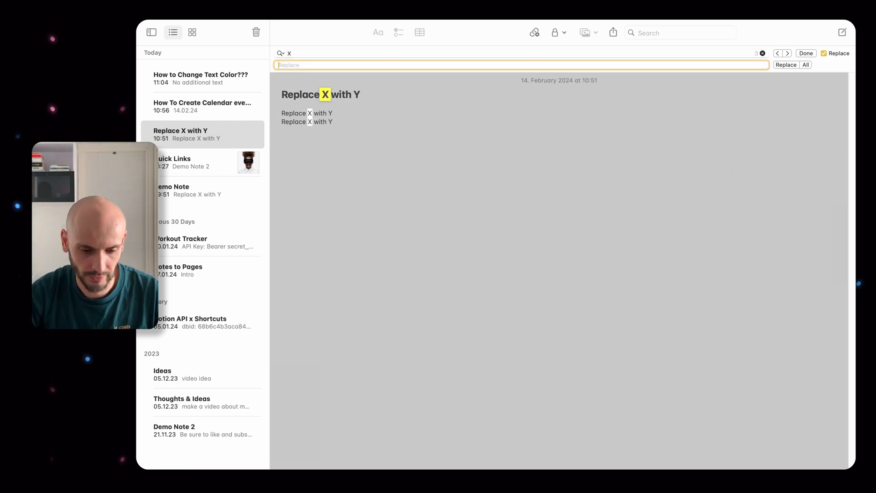
text(Y)
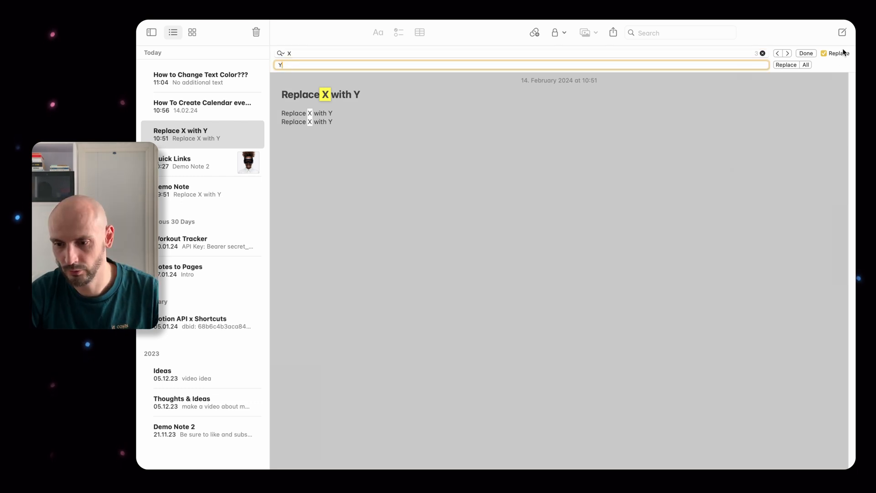
click(787, 64)
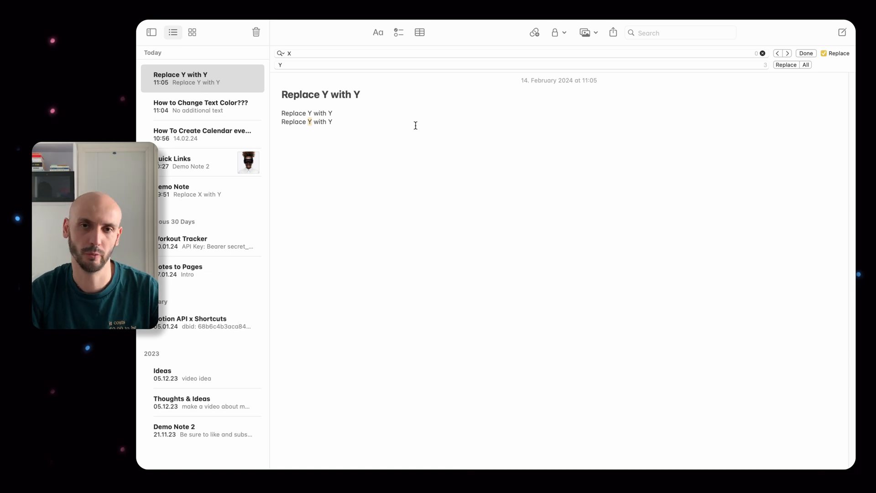
click(806, 53)
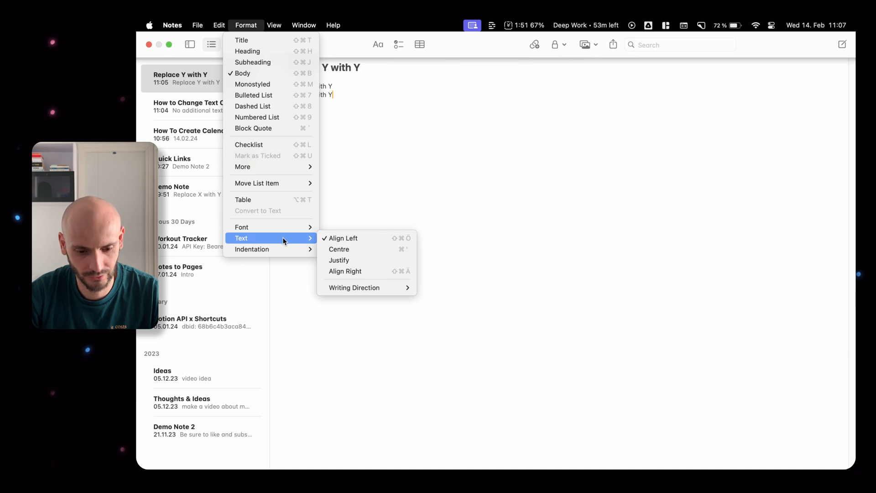
Right-align the second 'Replace Y with Y' line, keeping the first left-aligned
click(339, 249)
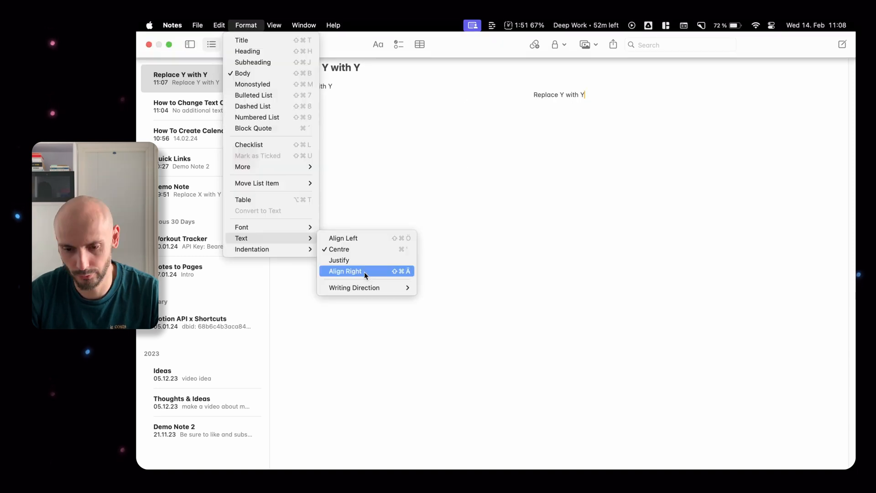
click(345, 271)
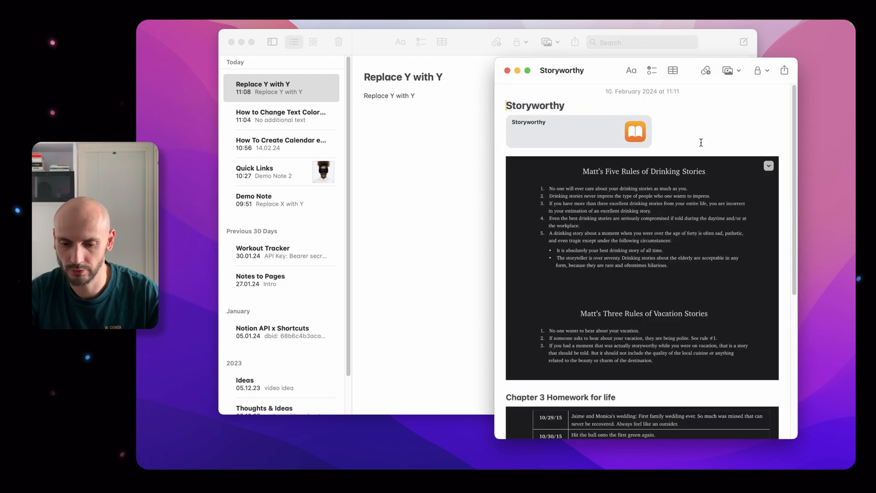
click(508, 70)
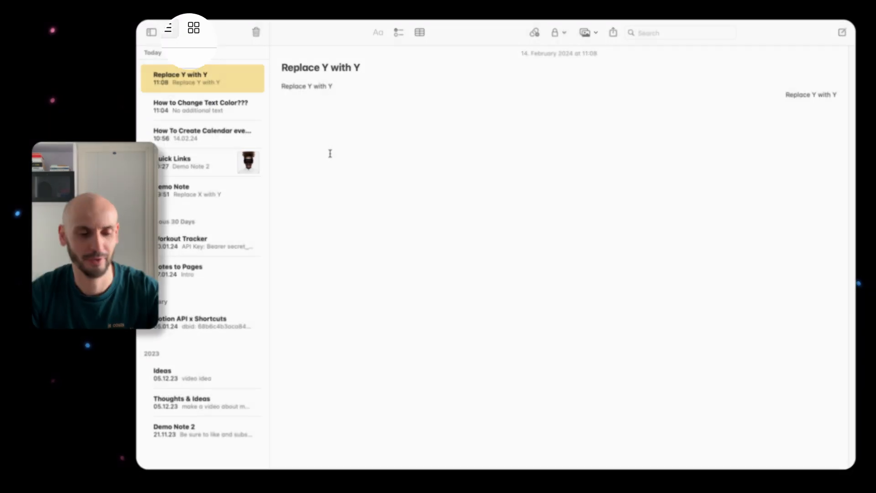
Switch the notes list to Gallery view and browse the thumbnail previews
click(193, 32)
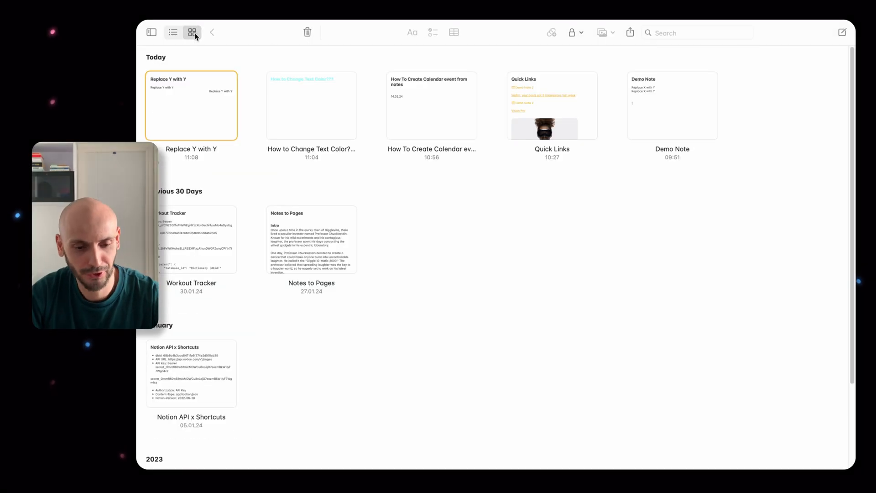
mouse_move(662, 118)
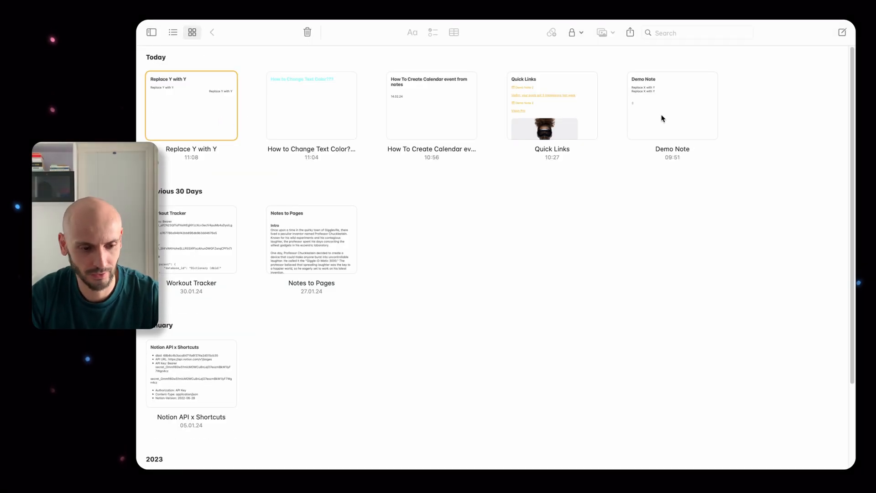
scroll(down, 3)
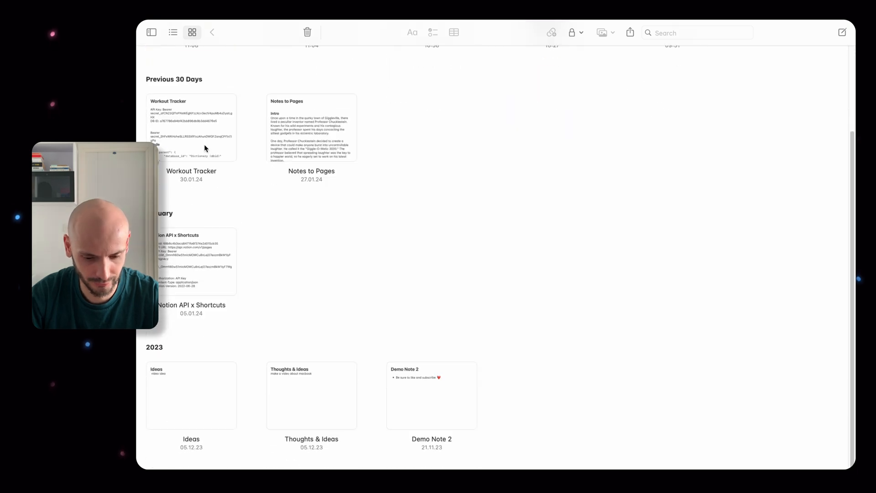
scroll(up, 3)
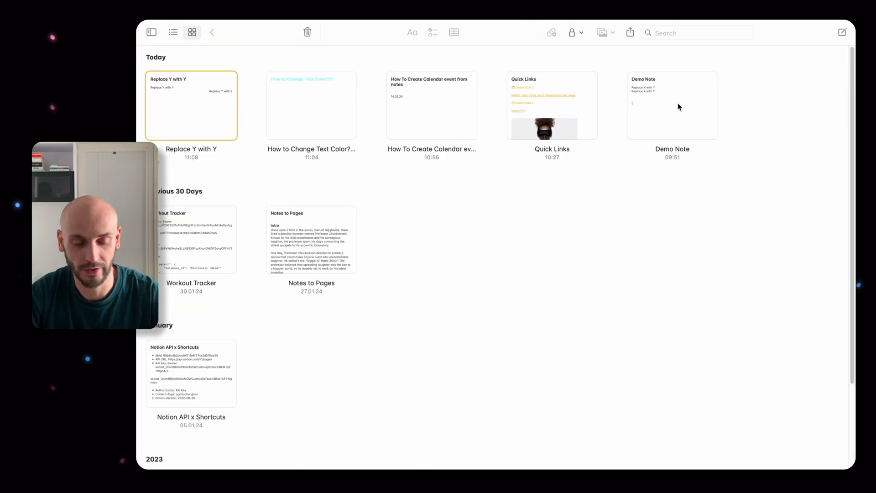
scroll(down, 3)
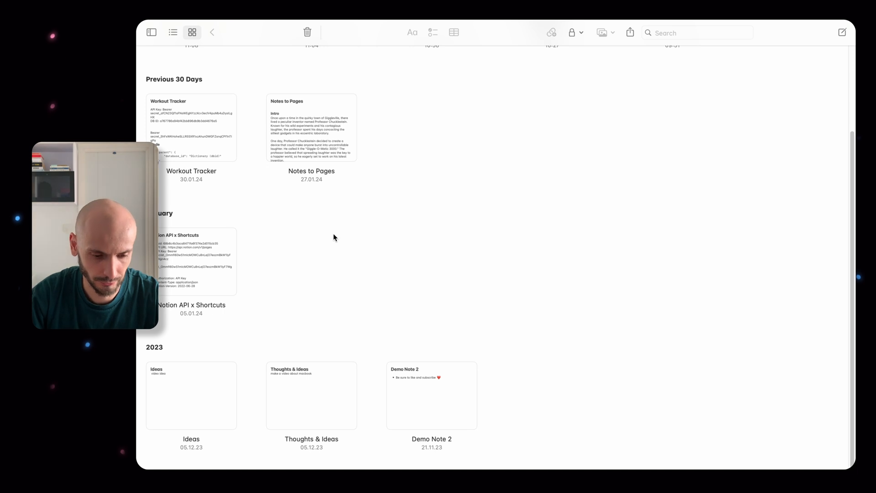
scroll(up, 3)
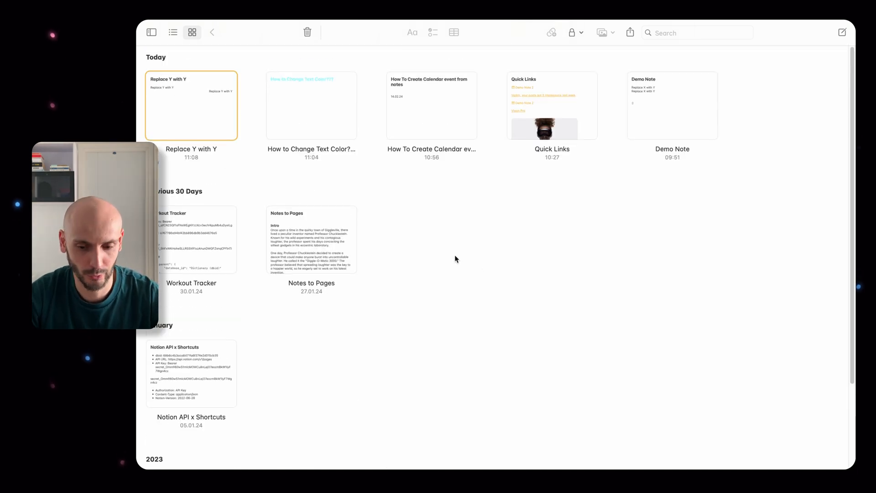
mouse_move(666, 46)
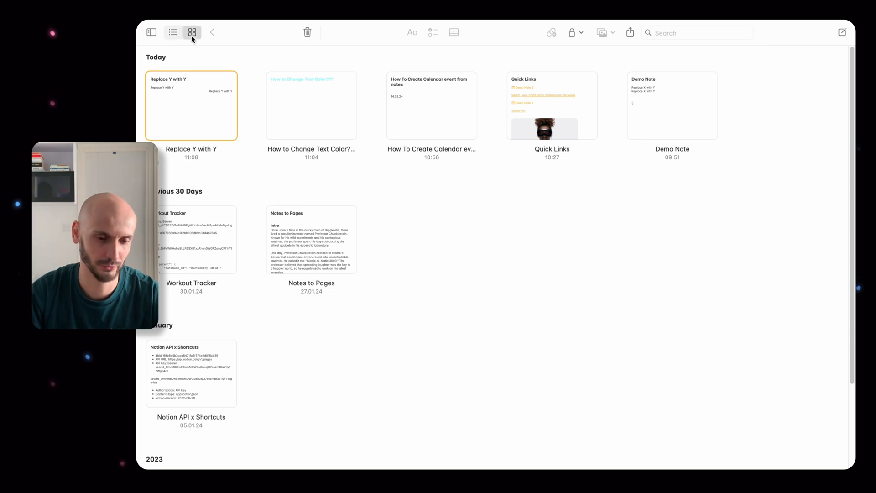
mouse_move(252, 115)
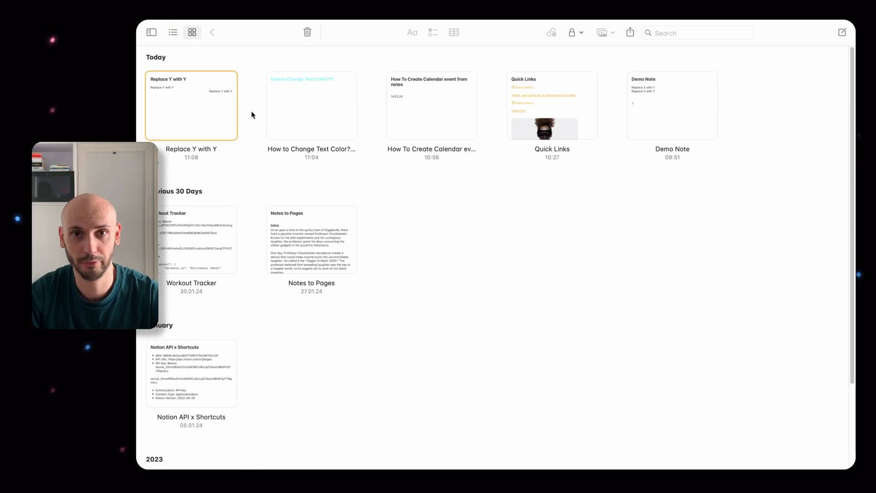
scroll(down, 3)
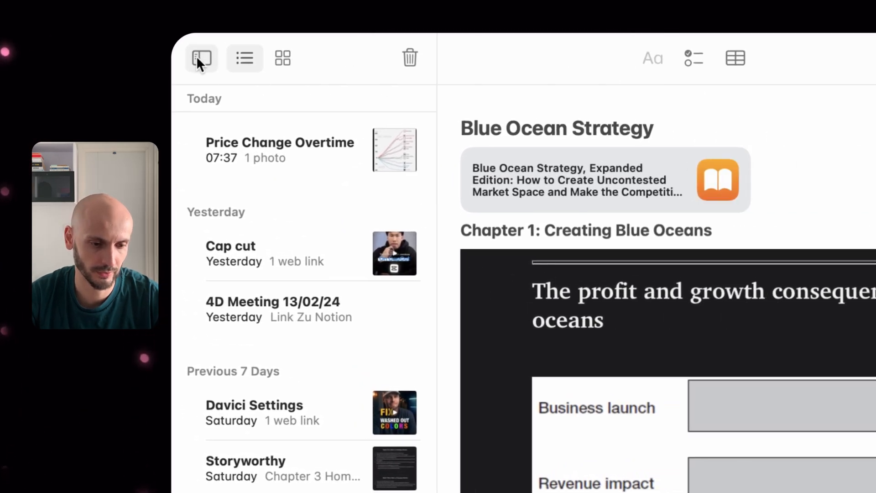
Create a 'YT Demo' folder, nest the Demo folder inside it, and collapse it
click(201, 58)
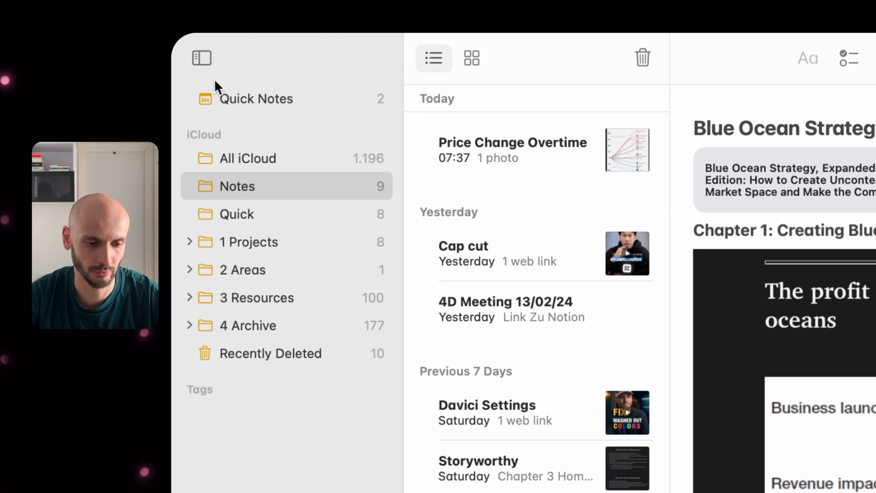
mouse_move(341, 231)
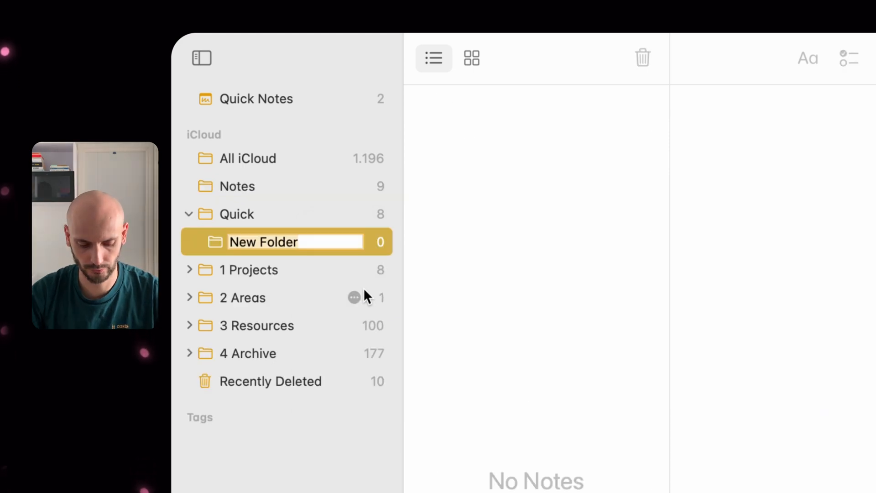
text(YT Demo)
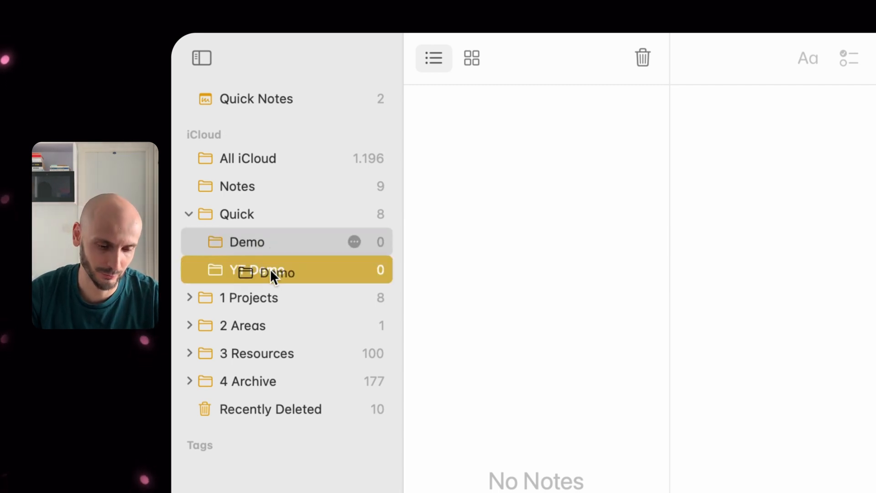
click(197, 242)
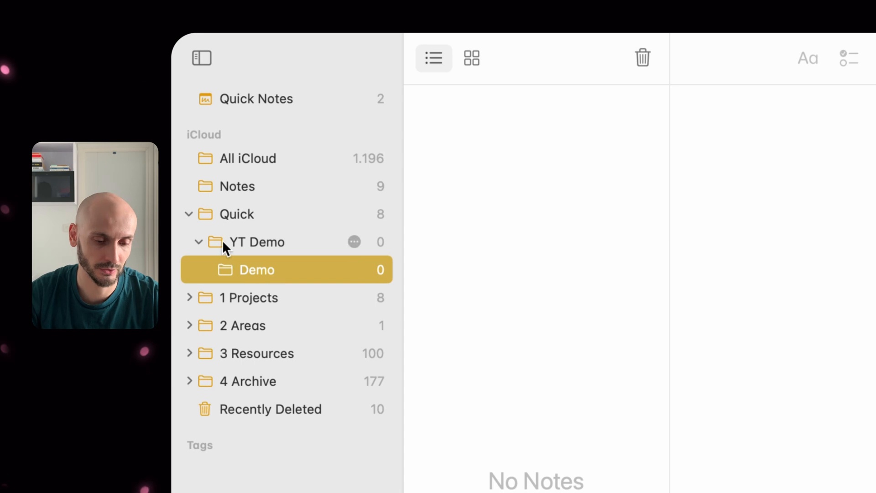
click(256, 242)
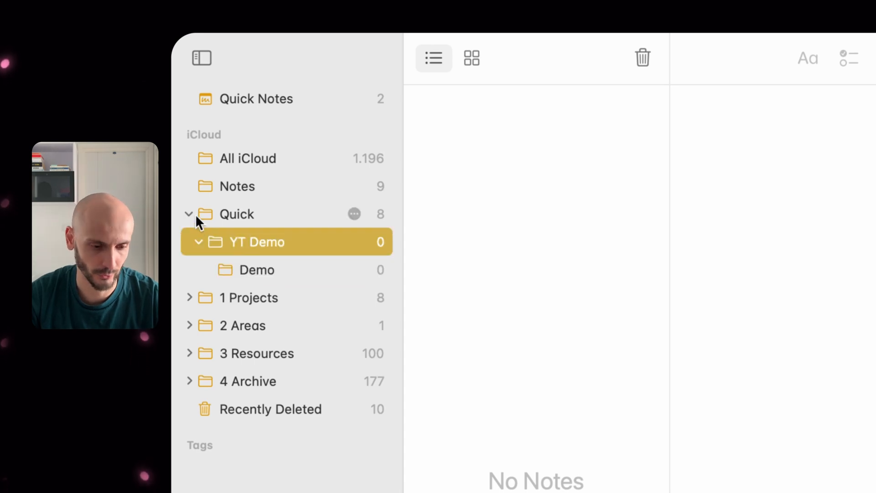
mouse_move(228, 246)
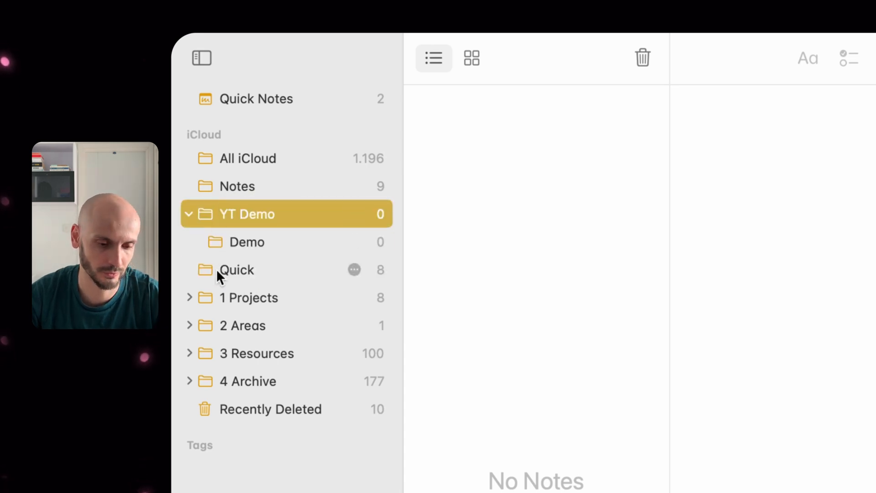
click(189, 213)
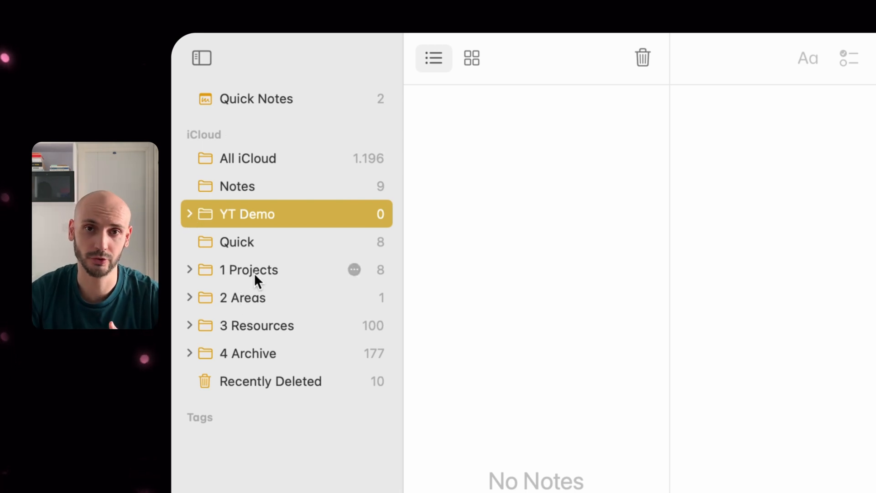
mouse_move(265, 318)
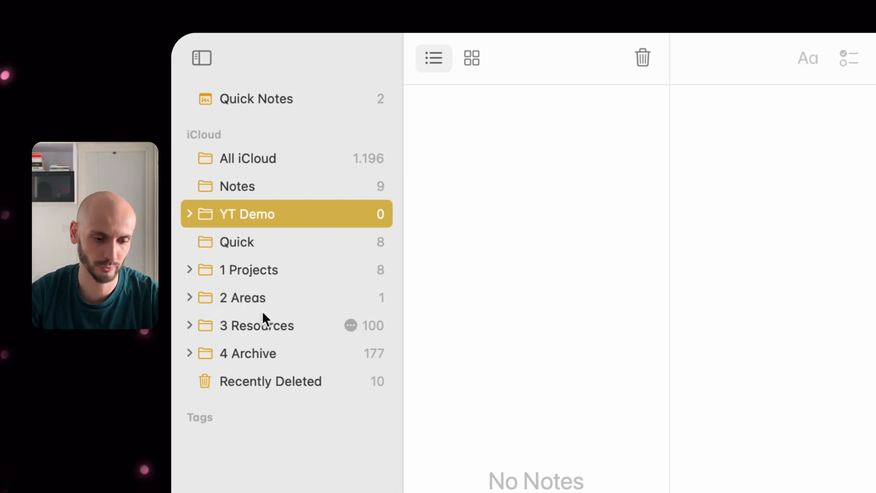
mouse_move(246, 361)
text(Test Note)
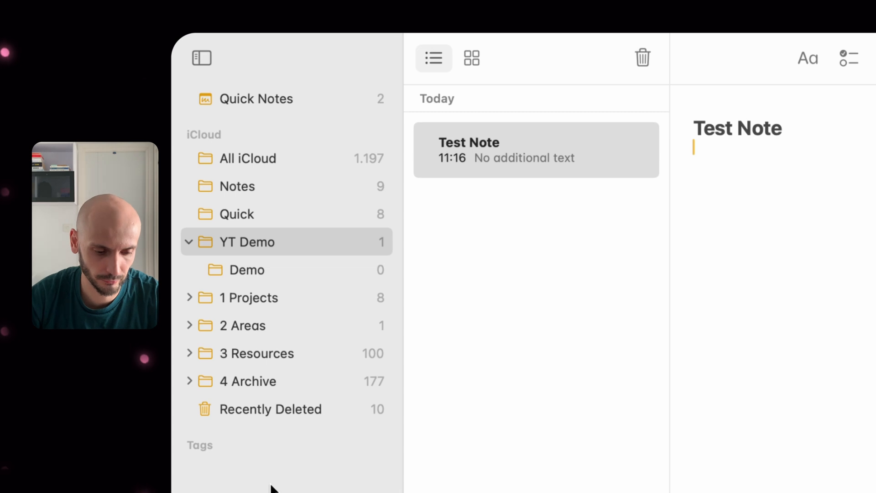
Delete the Demo subfolder, convert YT Demo to a smart folder, and show its filters
right_click(246, 269)
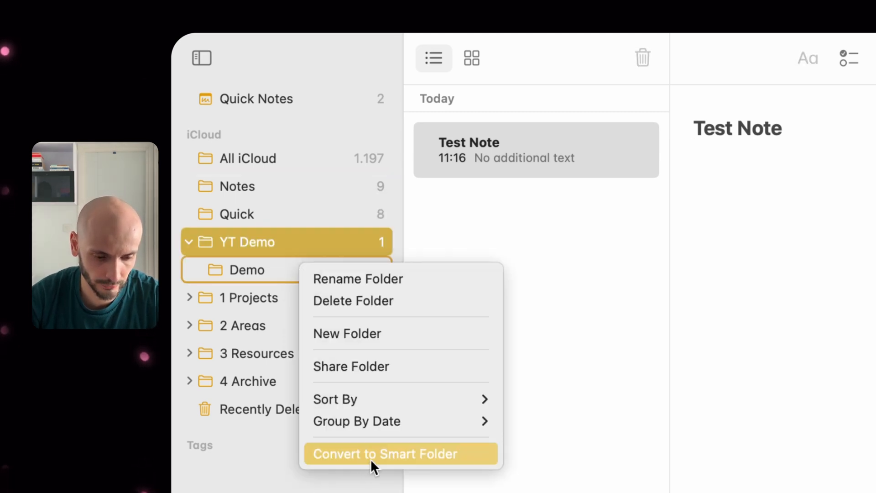
click(384, 454)
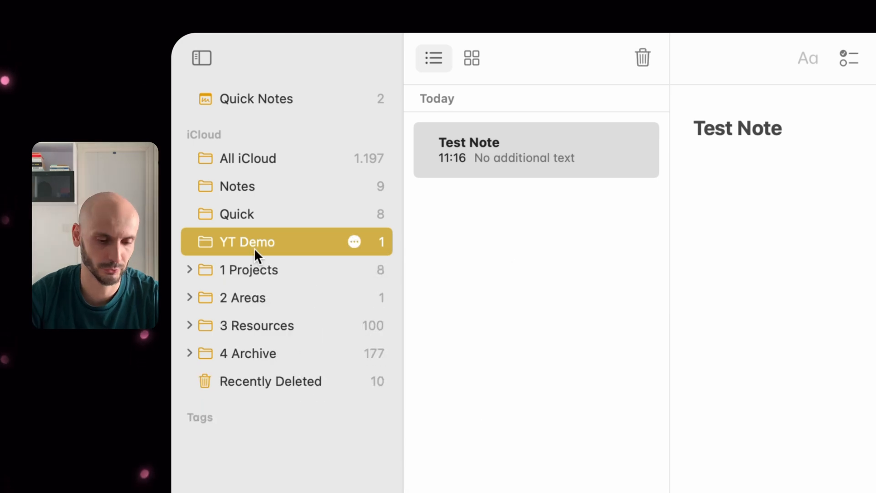
mouse_move(279, 252)
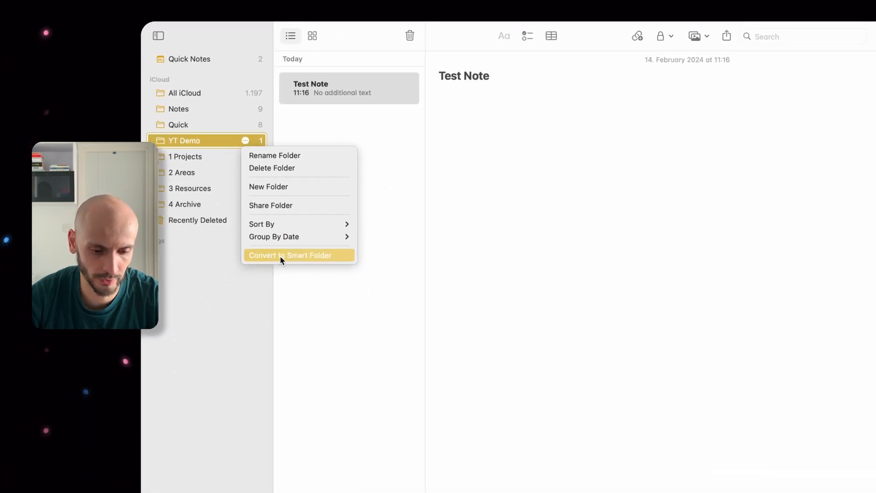
click(290, 254)
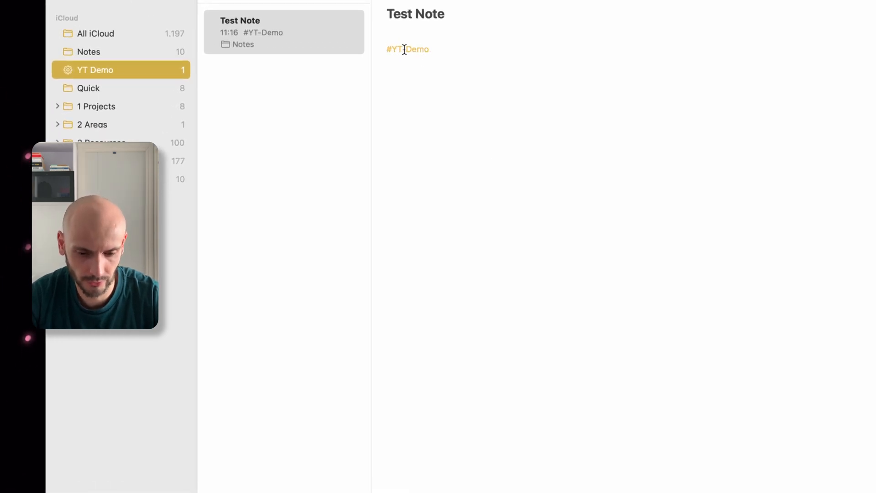
right_click(165, 69)
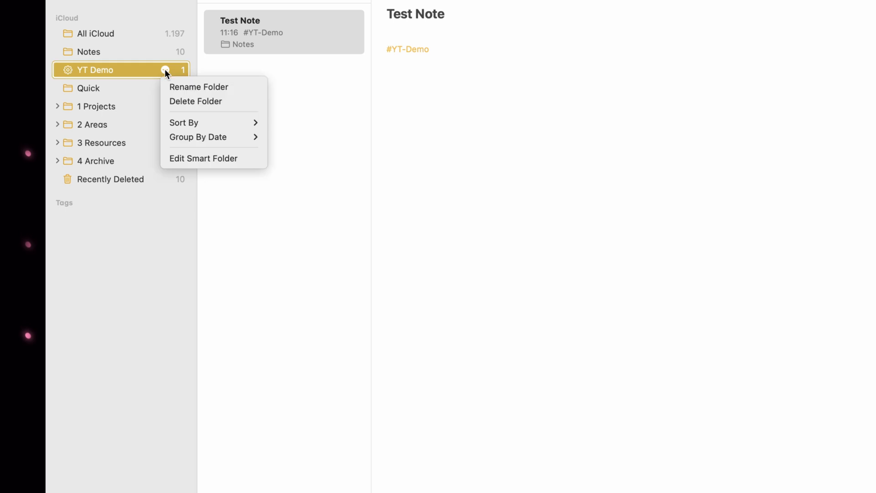
click(204, 158)
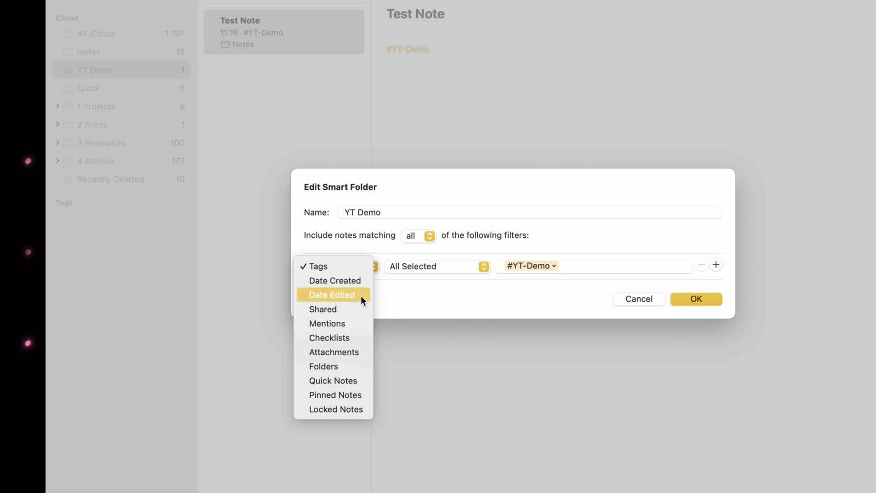
mouse_move(355, 331)
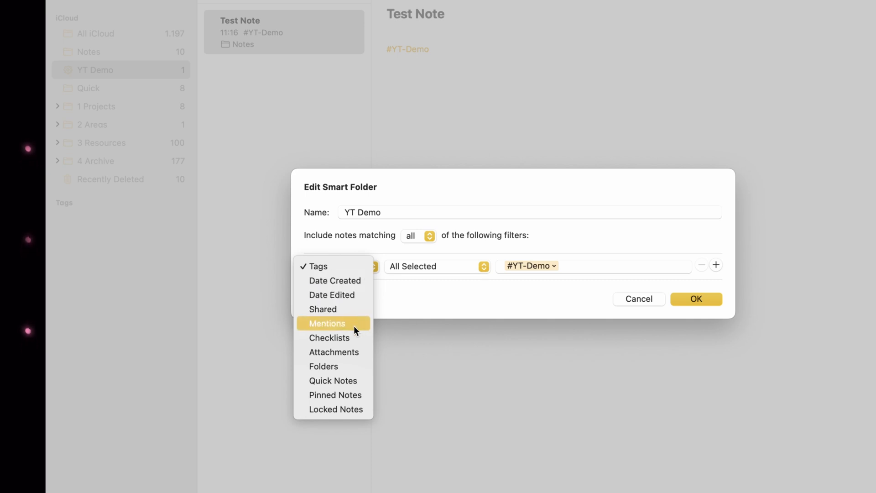
mouse_move(333, 381)
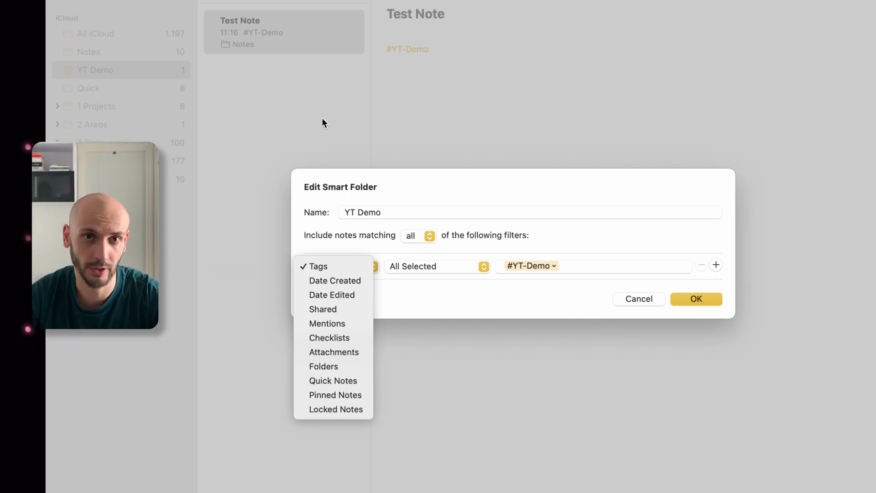
mouse_move(280, 75)
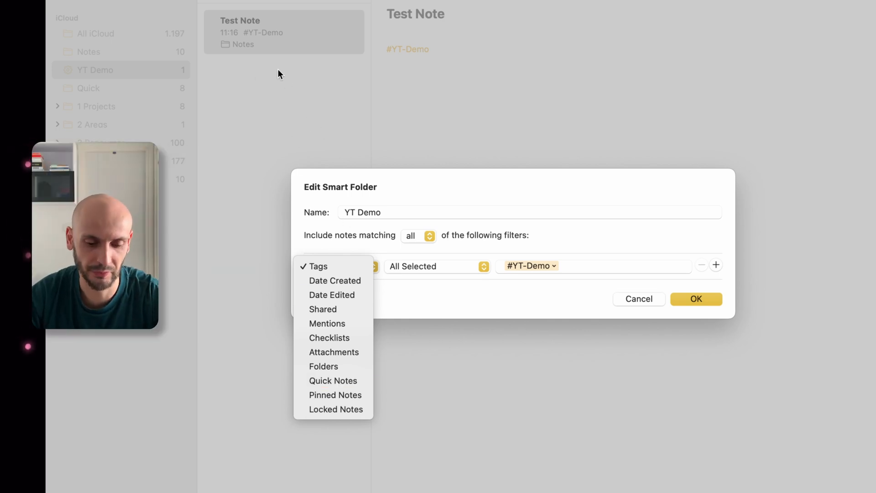
mouse_move(273, 113)
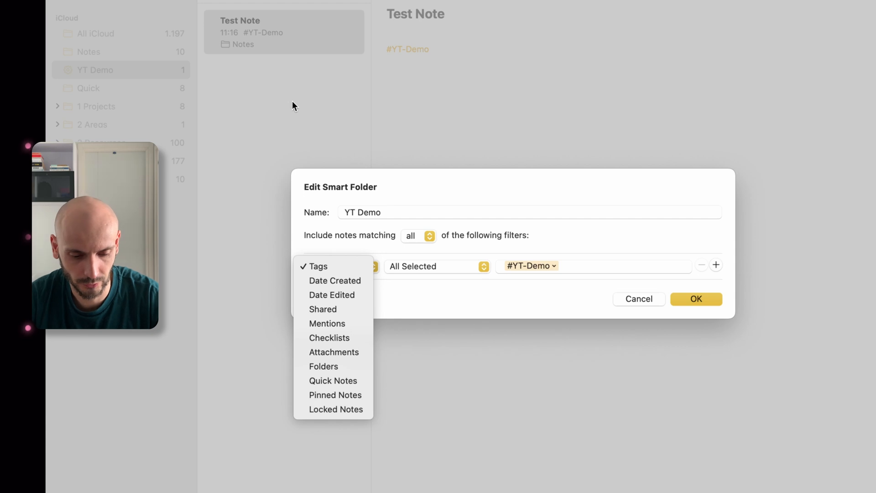
mouse_move(556, 119)
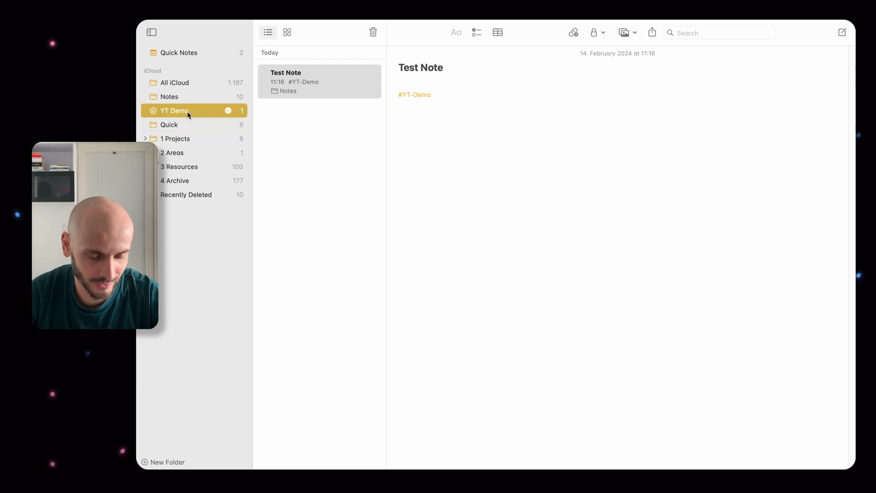
Create Test note 2 tagged #YT-Demo and view it in the YT Demo smart folder
click(170, 97)
text(Test note 2)
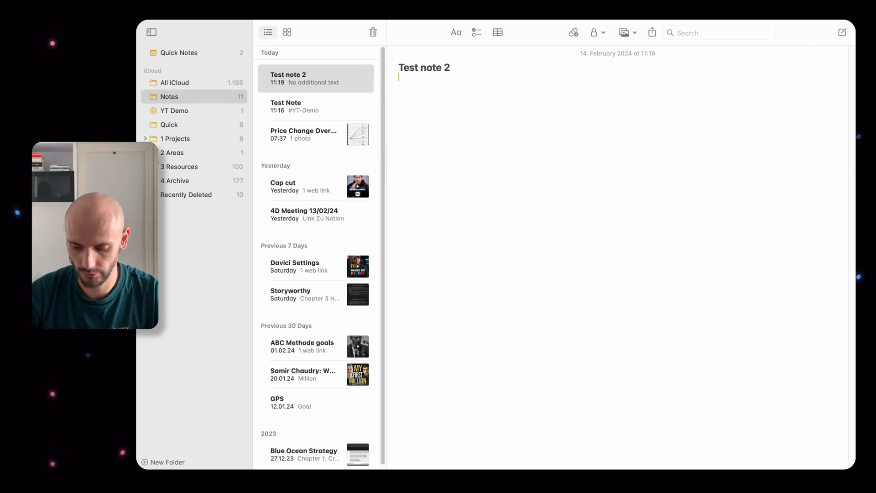
text(#YT-Demo)
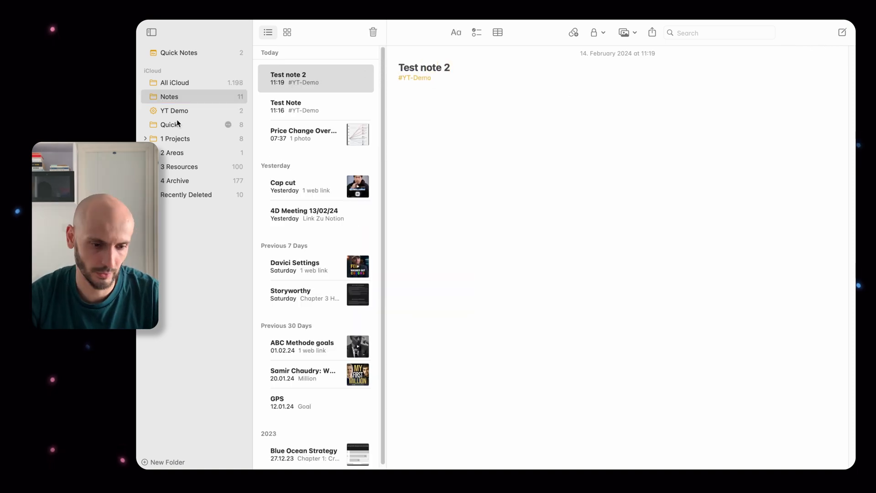
click(174, 110)
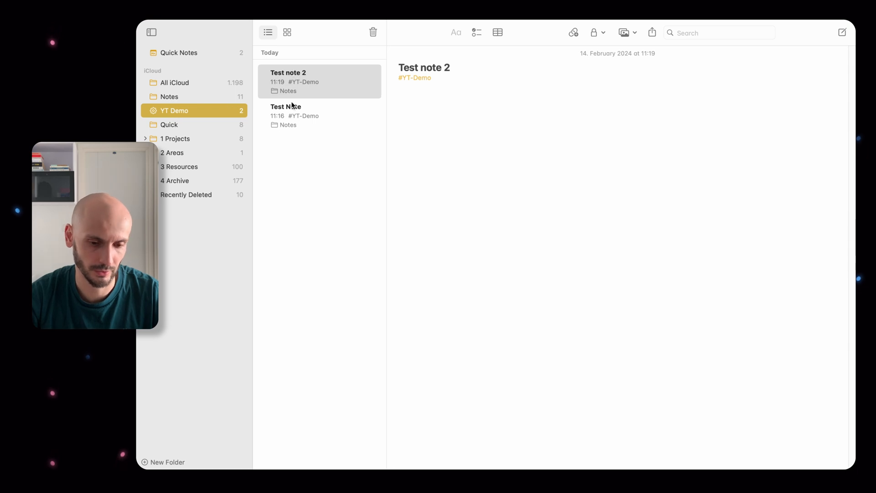
click(319, 81)
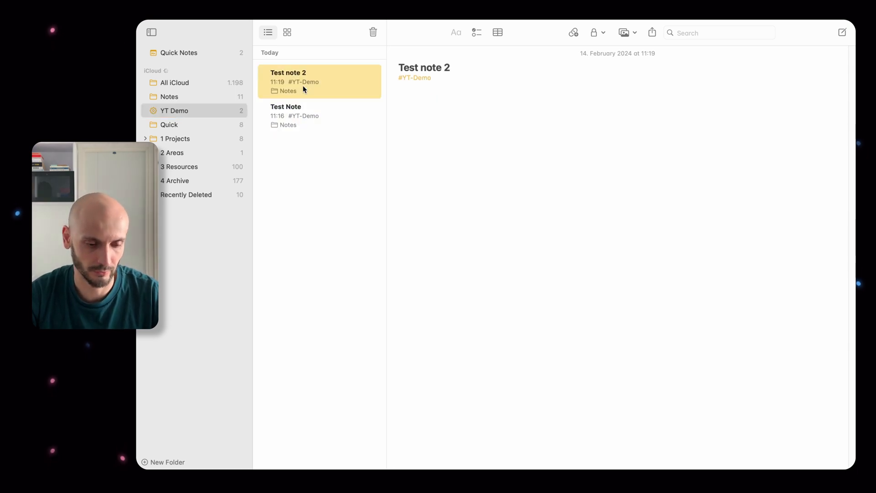
Inspect the YT Demo smart folder's filter settings, then dismiss the dialog
right_click(173, 110)
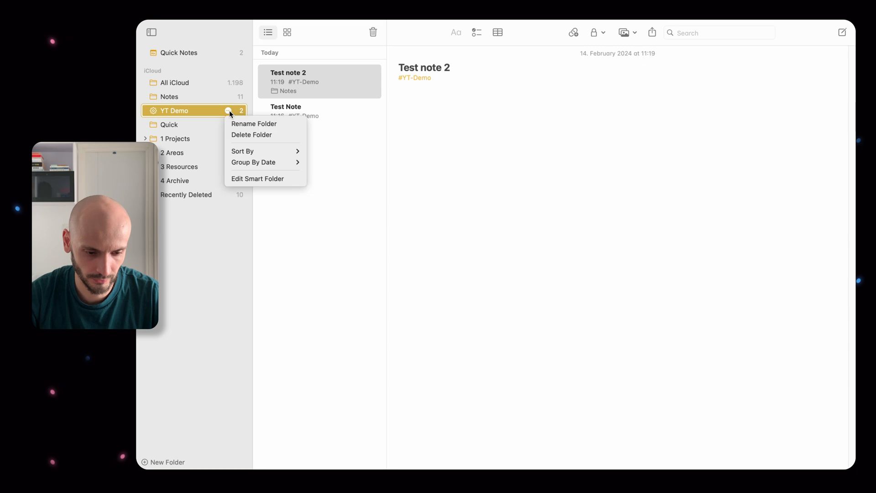
click(258, 179)
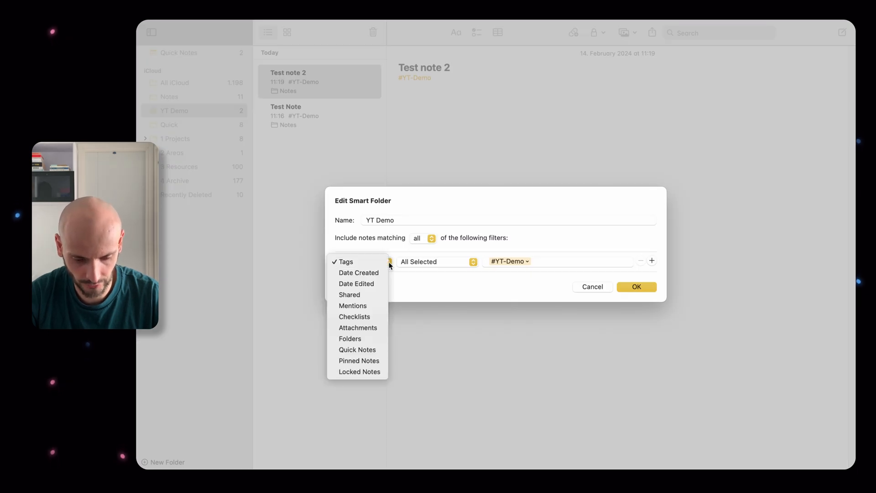
mouse_move(420, 330)
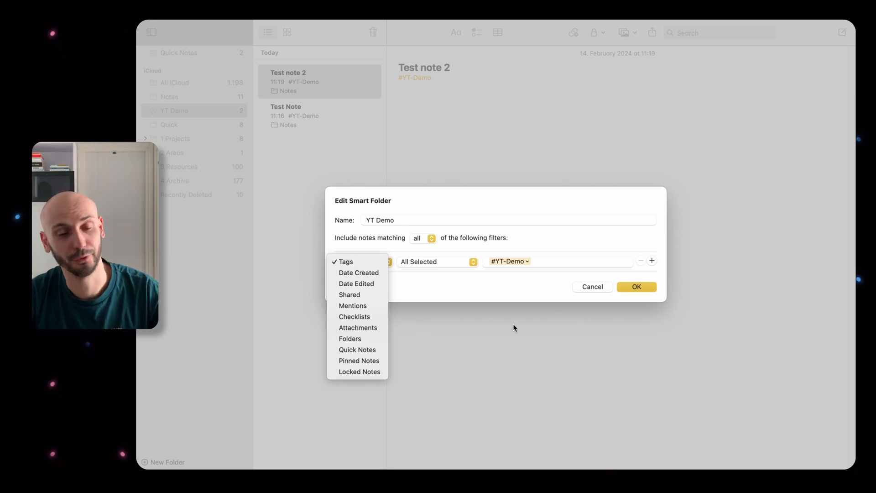
click(636, 286)
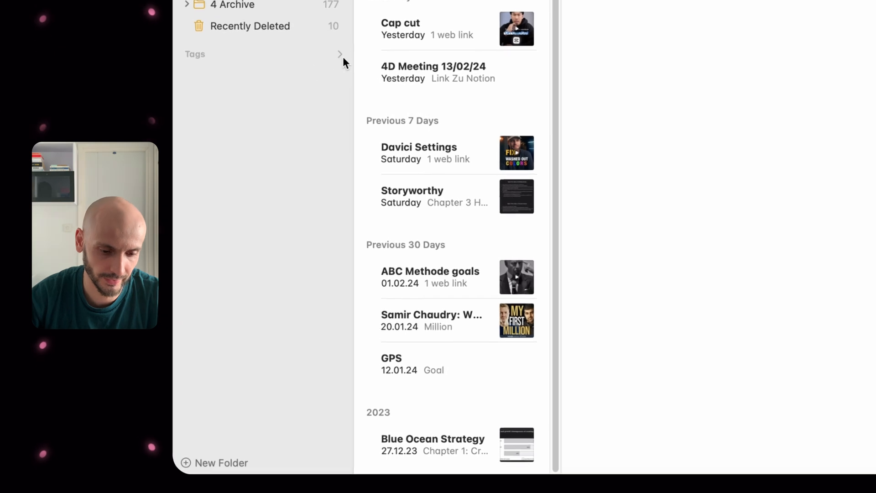
Expand the sidebar tags and filter notes by the #YT-Demo tag
click(339, 54)
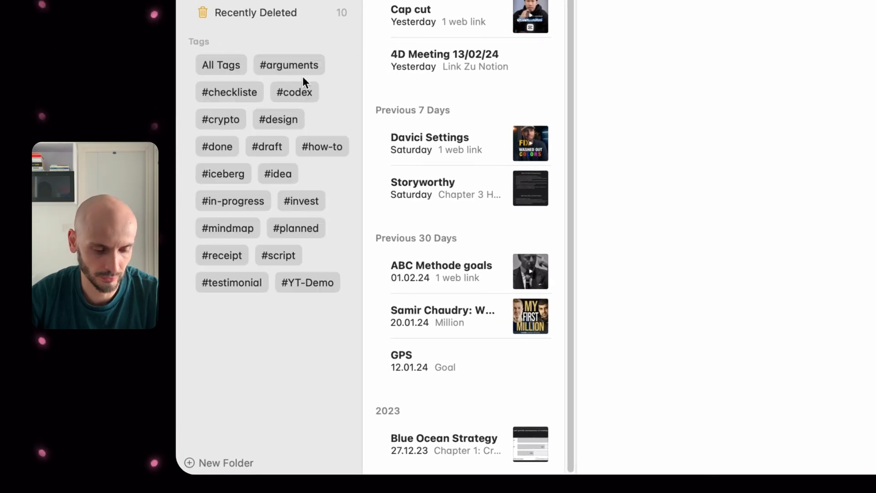
mouse_move(307, 282)
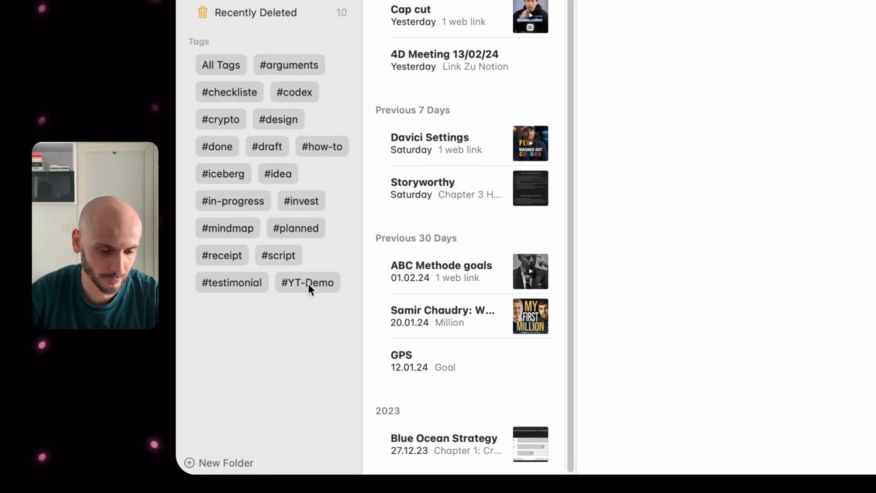
click(307, 283)
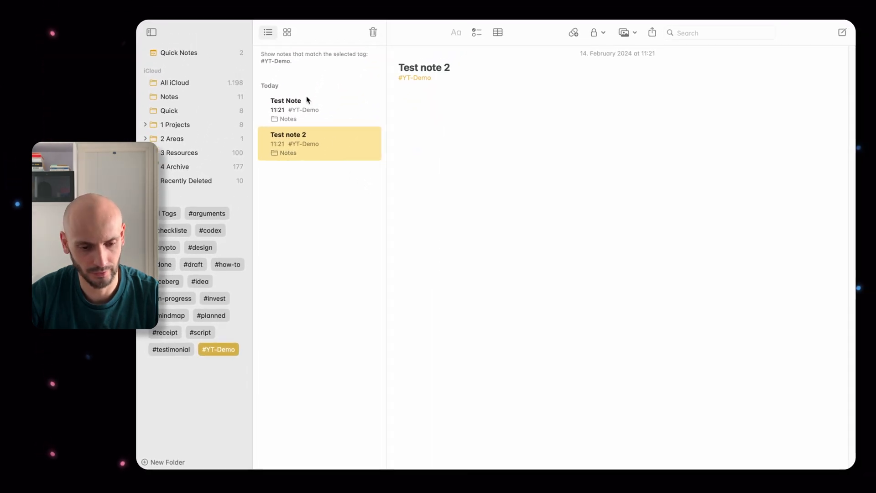
mouse_move(310, 252)
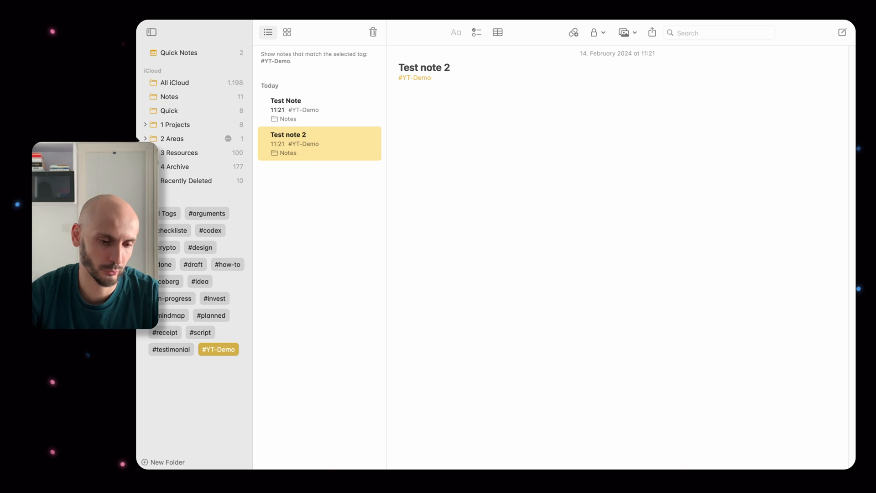
mouse_move(193, 153)
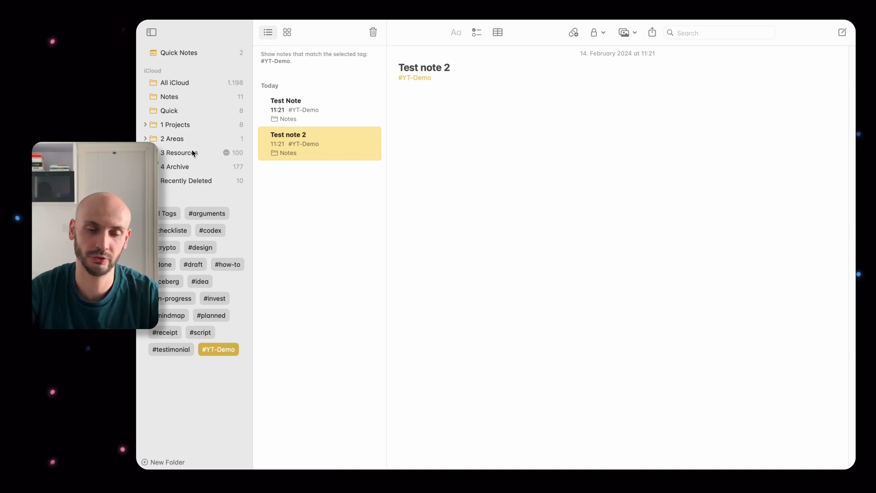
mouse_move(327, 302)
text(monk)
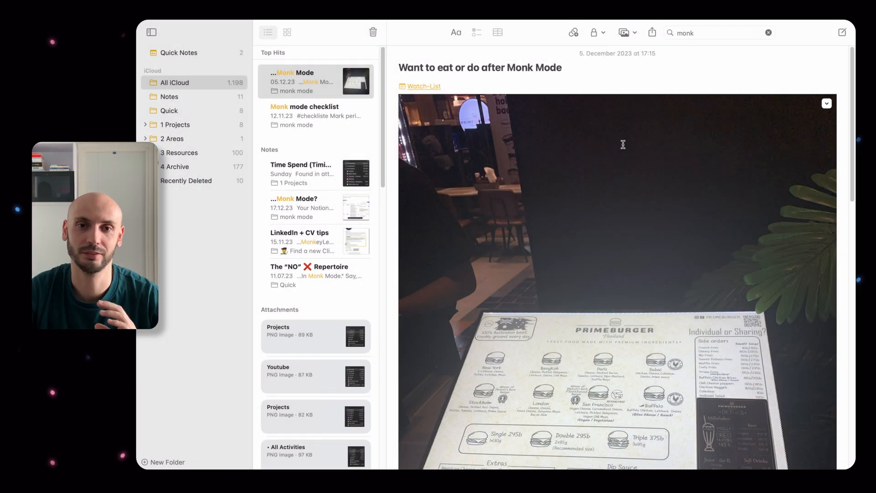
Scroll the Monk Mode note and bring up the View As options on a small photo
scroll(down, 3)
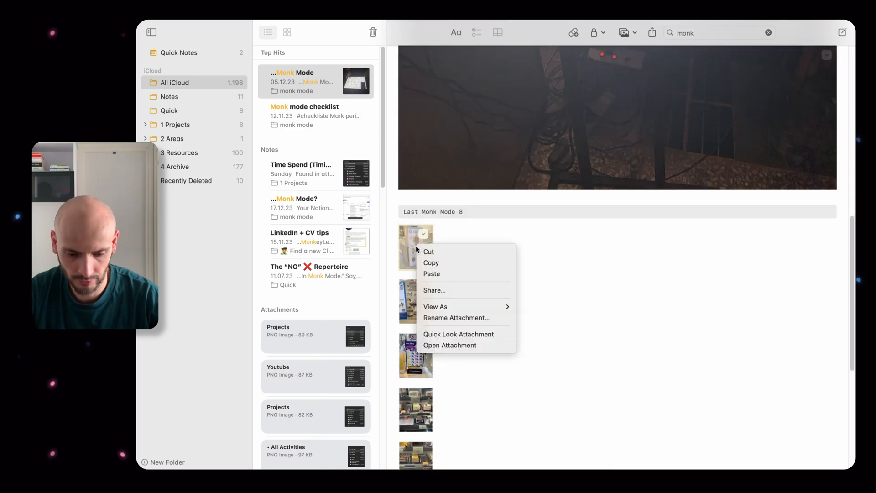
mouse_move(458, 307)
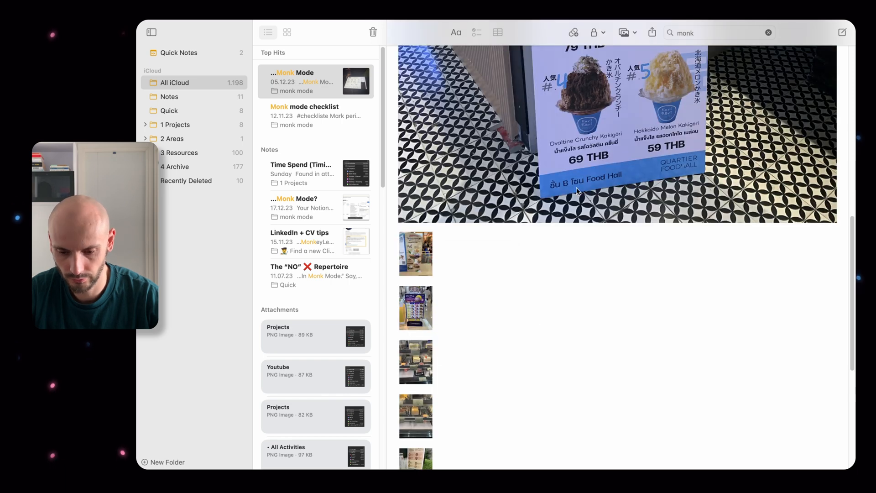
right_click(579, 191)
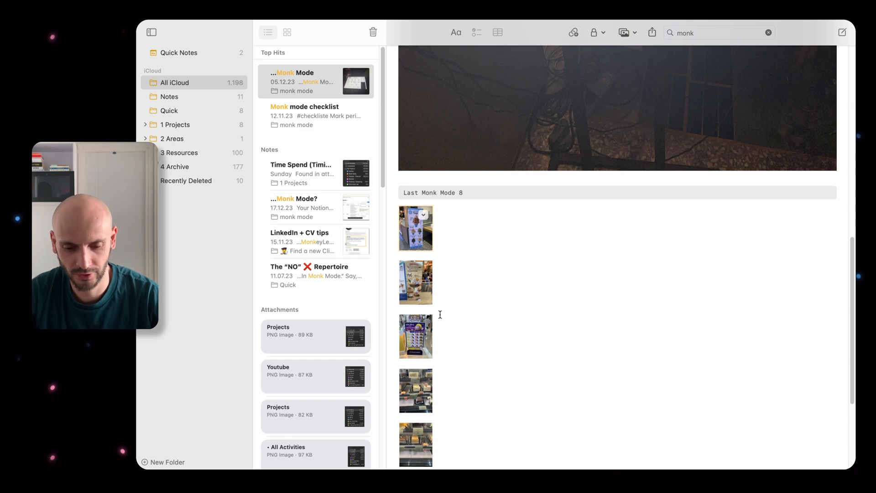
scroll(up, 3)
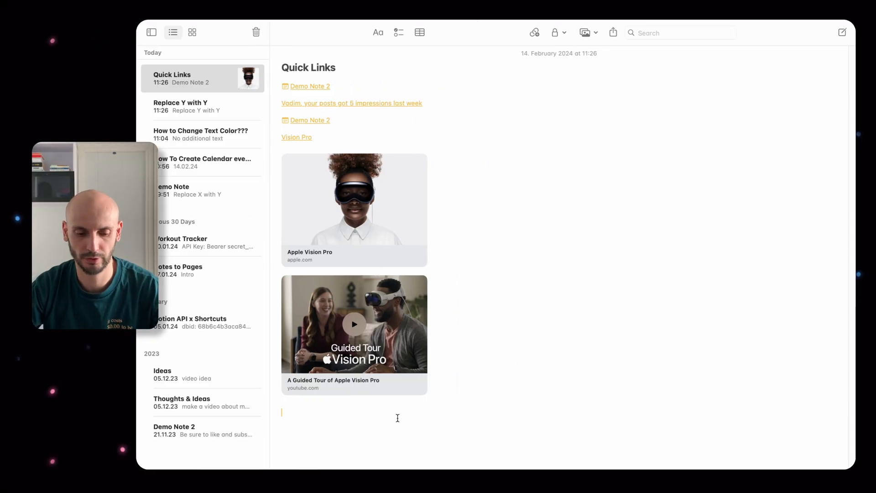
mouse_move(585, 32)
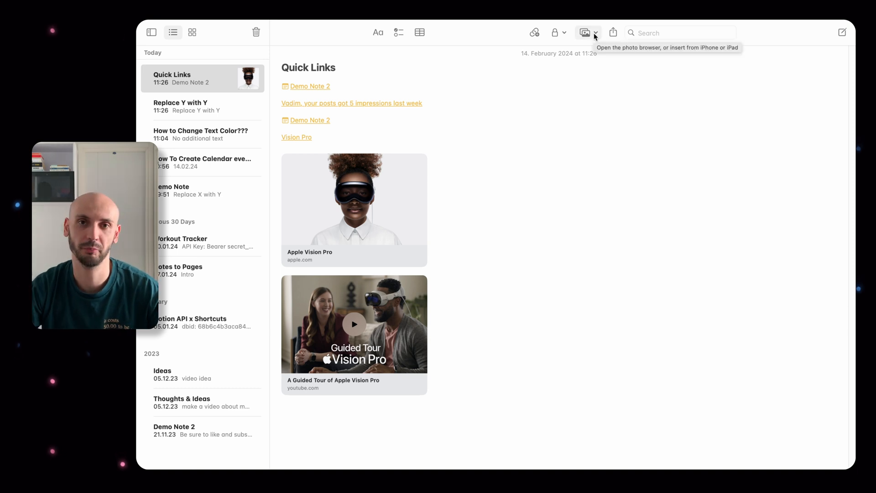
Insert an iPhone camera photo into Quick Links and display it at Small size
click(588, 32)
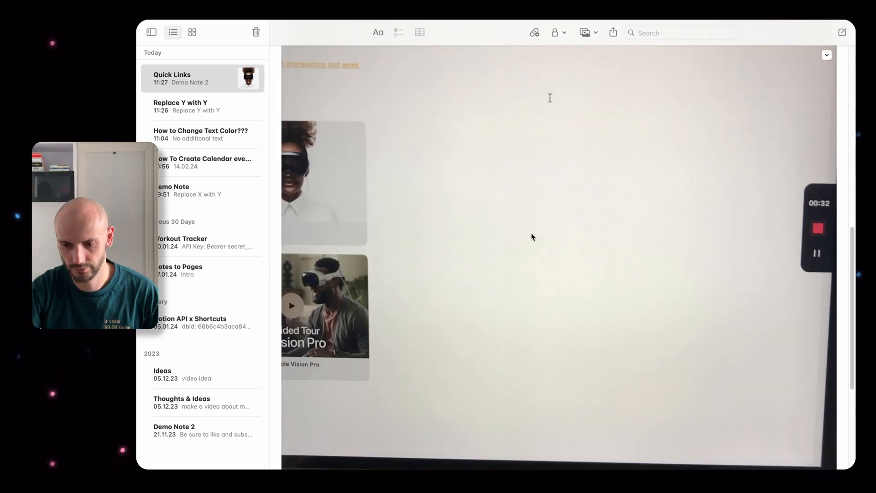
right_click(354, 55)
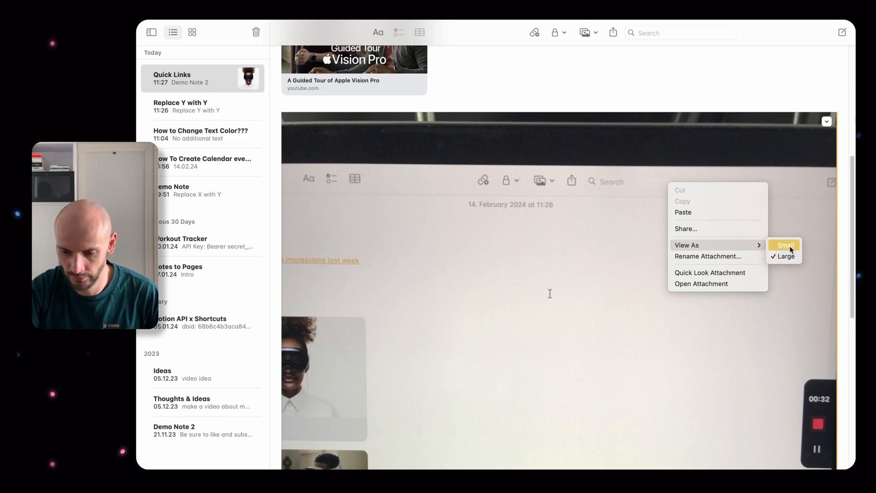
click(785, 245)
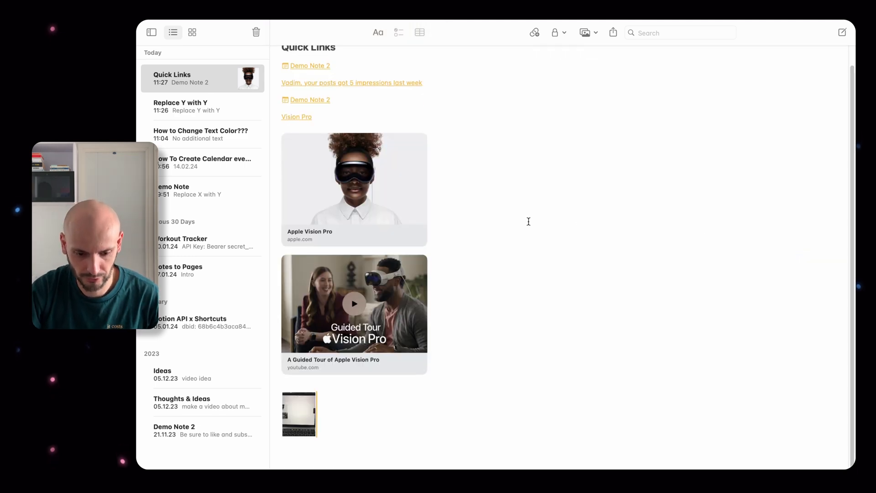